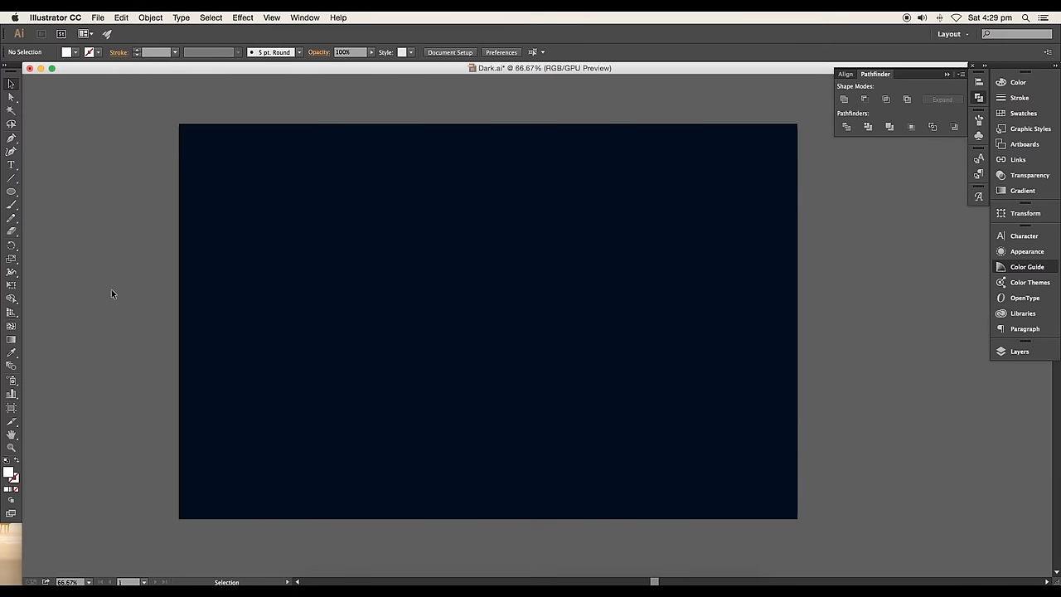
# Step: Select the Ellipse tool to draw the gradient-filled circle
pyautogui.click(11, 192)
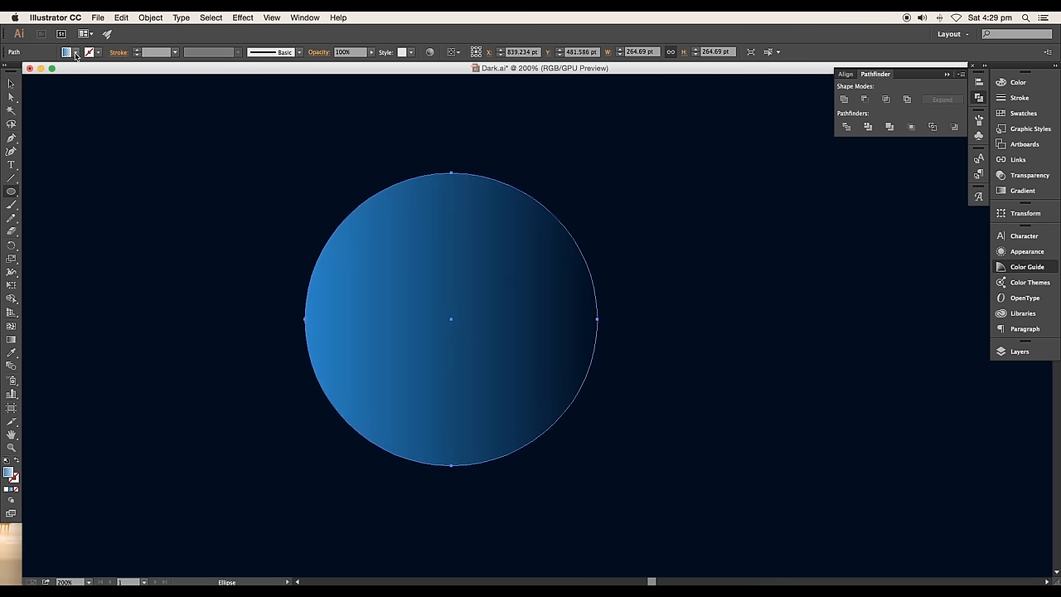
# Step: Make the circle's gradient radial with white colour stops in the Gradient panel
pyautogui.click(1021, 189)
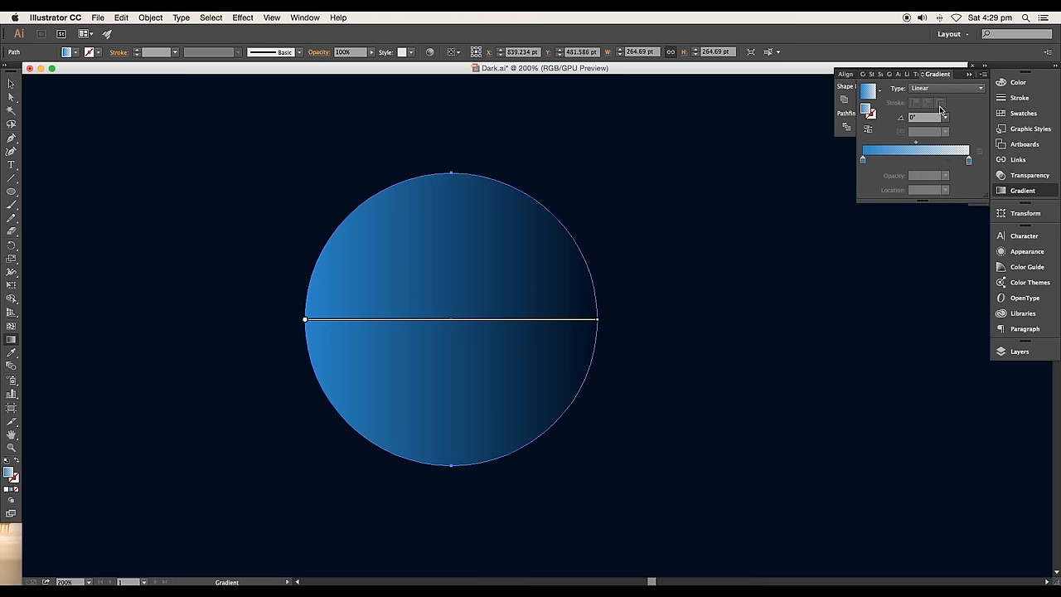
pyautogui.click(945, 88)
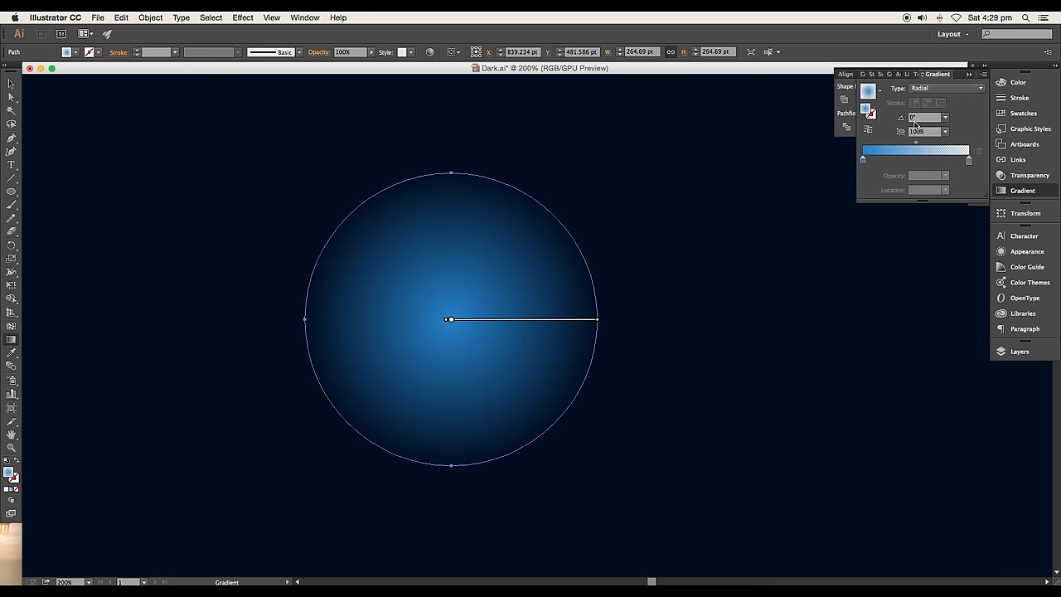
pyautogui.click(863, 161)
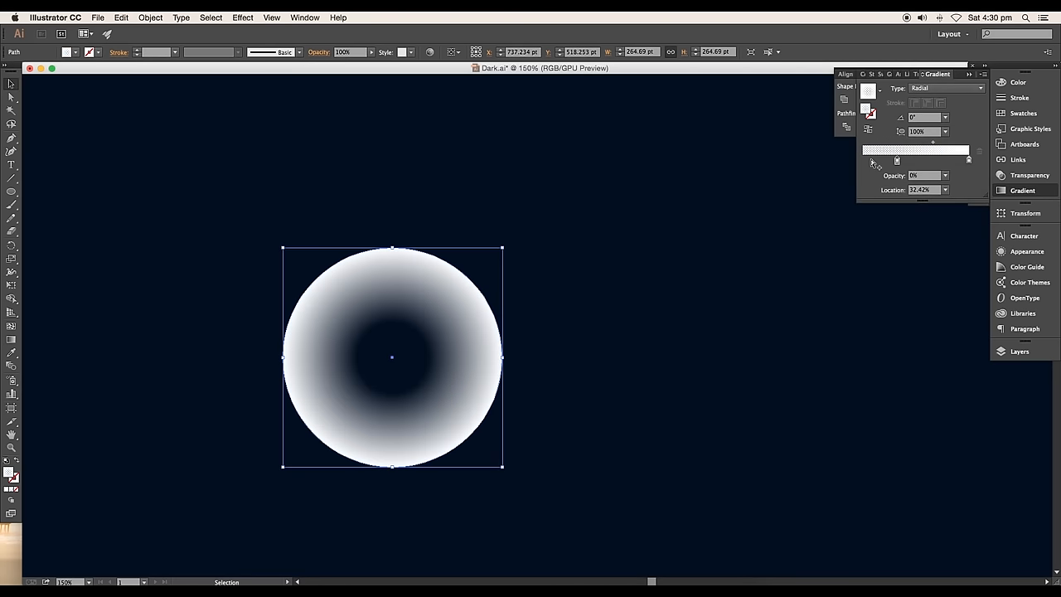
# Step: Move the gradient stops toward the rim and adjust their opacity so the white glow forms a thin ring
pyautogui.moveTo(912, 149); pyautogui.dragTo(961, 149)
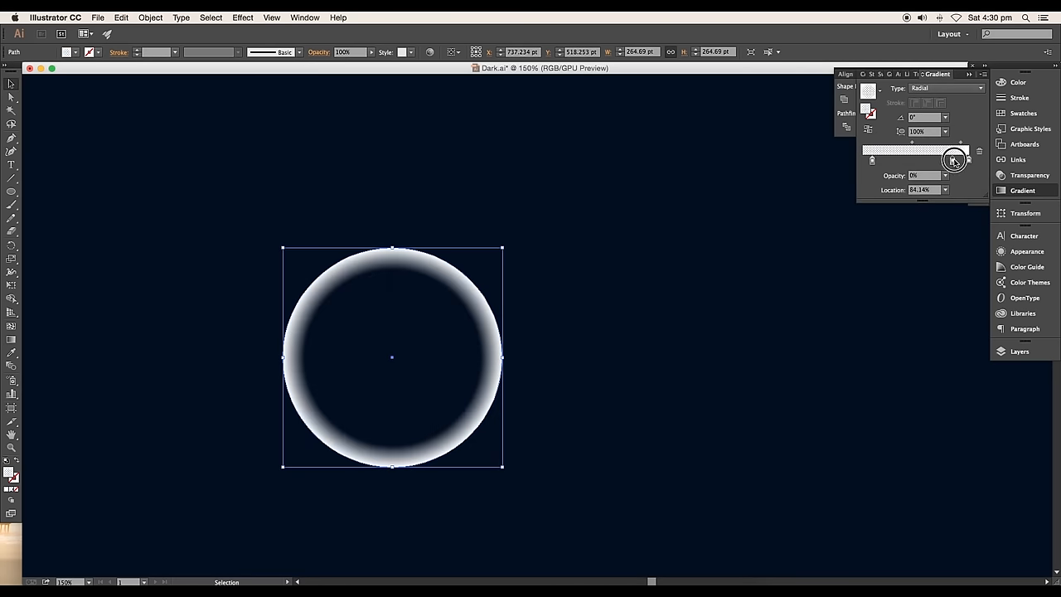
pyautogui.doubleClick(957, 161)
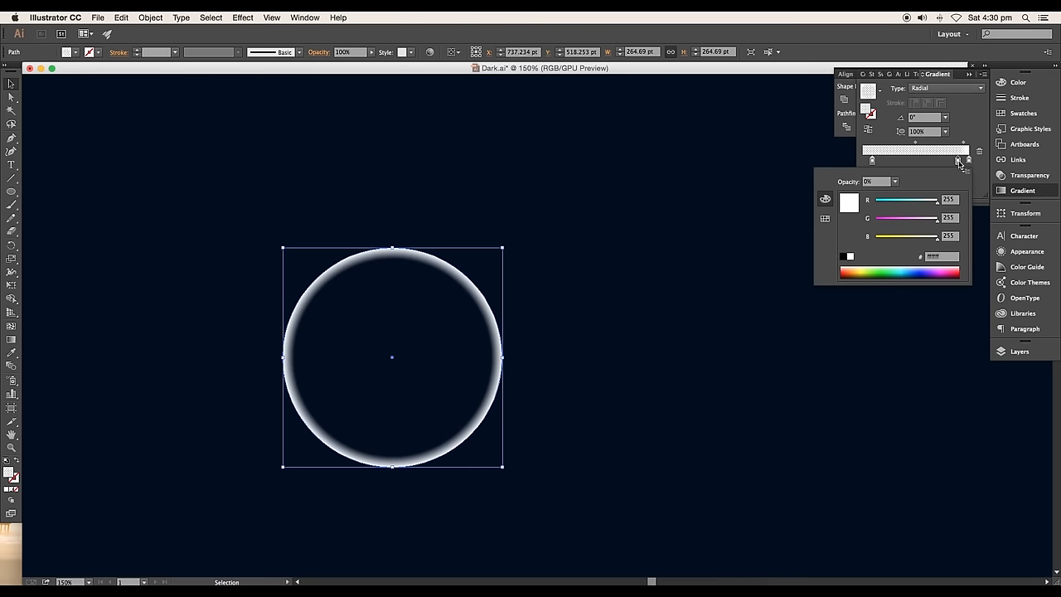
pyautogui.moveTo(958, 159); pyautogui.dragTo(975, 148)
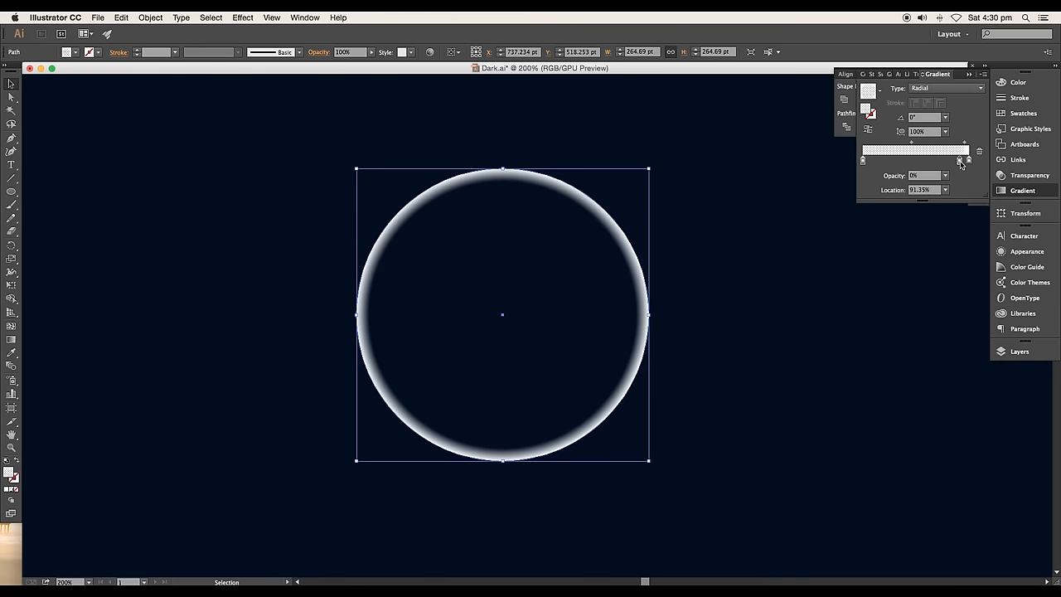
pyautogui.moveTo(969, 161); pyautogui.dragTo(959, 161)
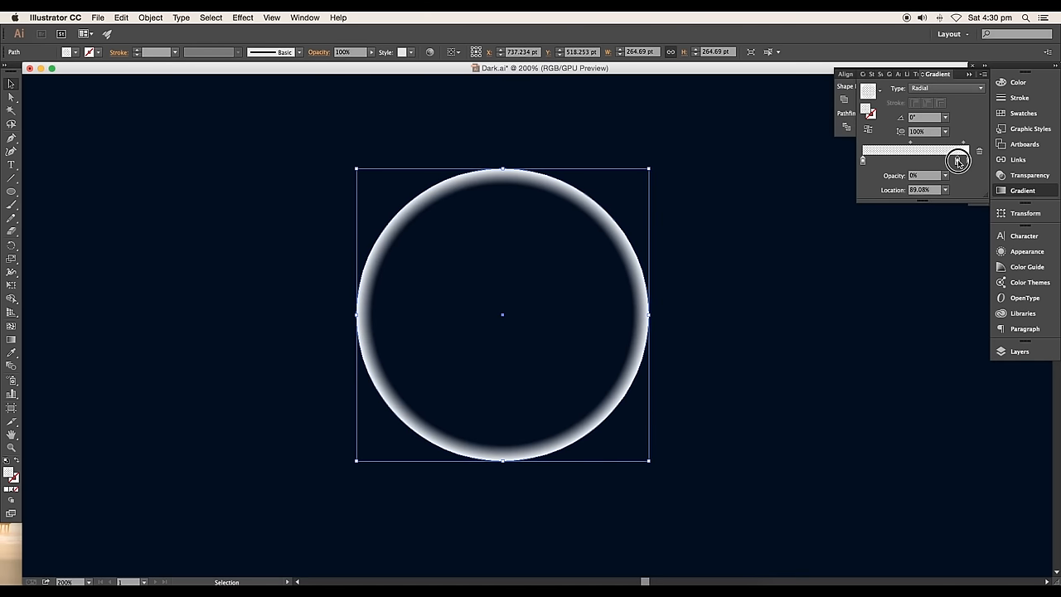
pyautogui.doubleClick(958, 160)
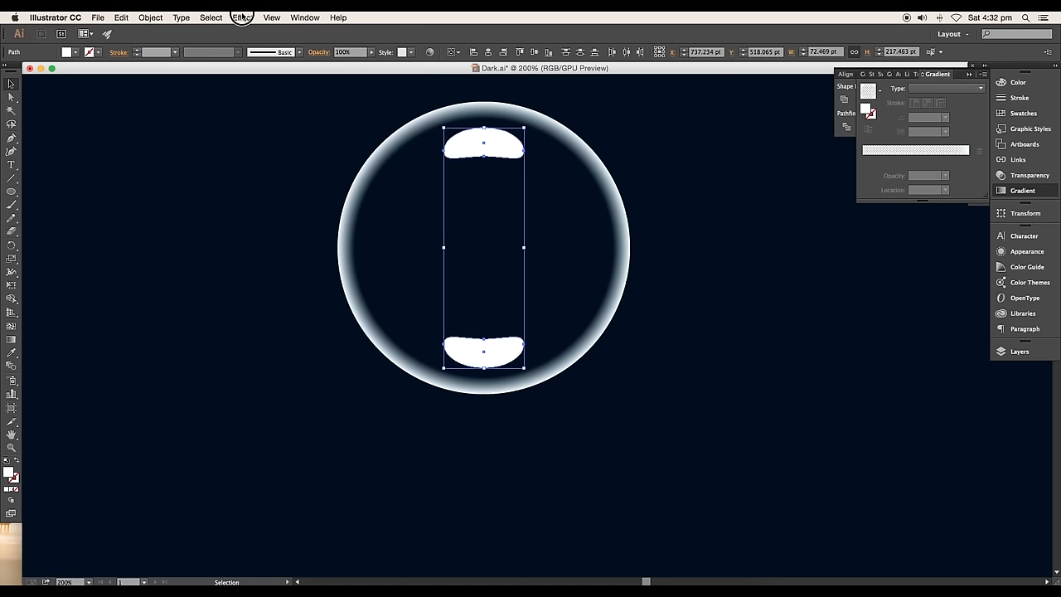
# Step: Apply a Gaussian Blur effect with a raised radius to the bubble highlights
pyautogui.click(242, 16)
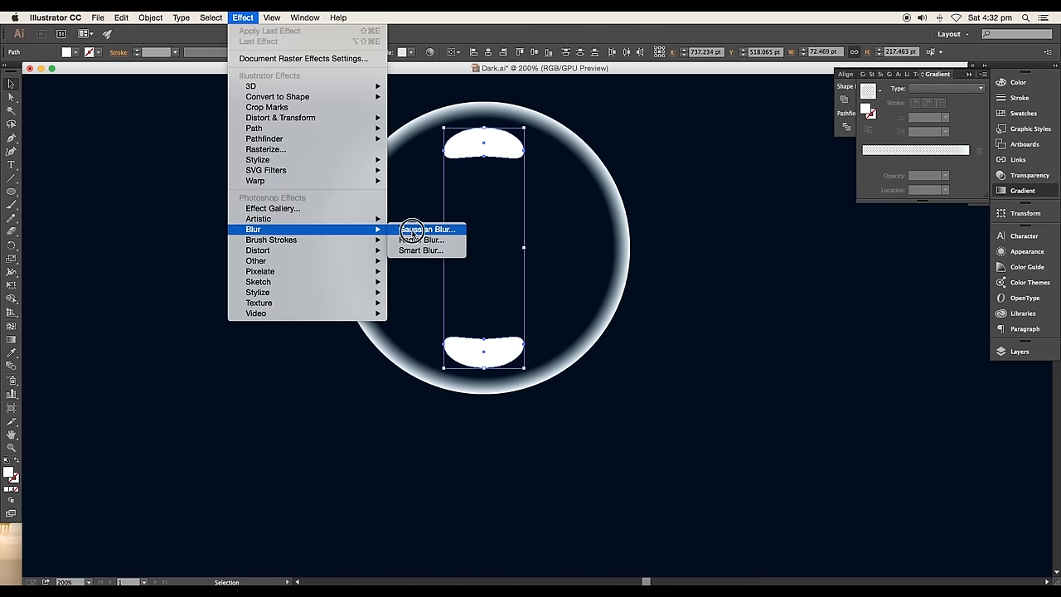
pyautogui.click(428, 229)
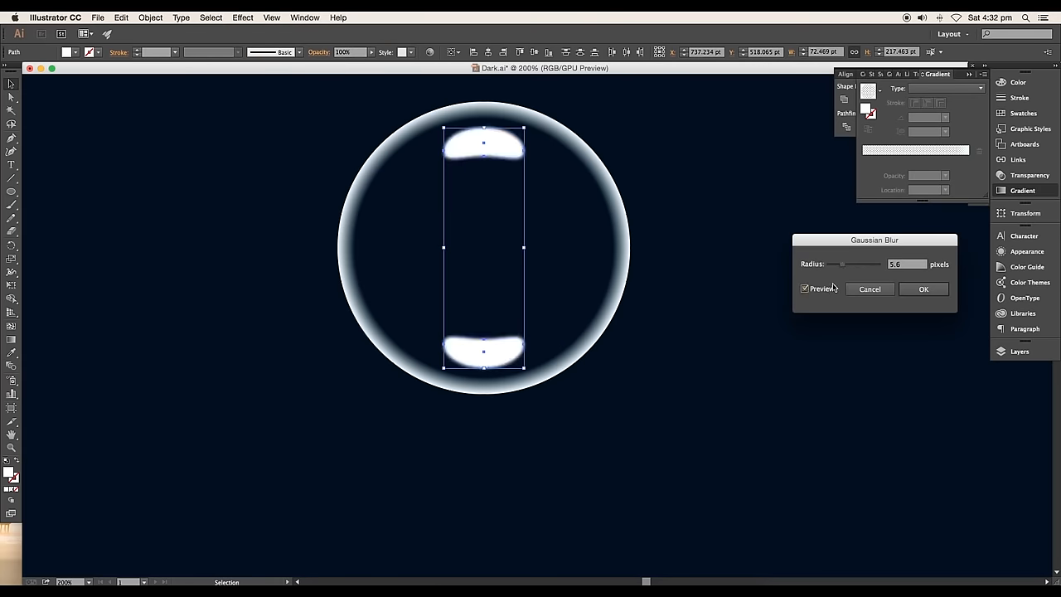
pyautogui.moveTo(832, 264); pyautogui.dragTo(876, 264)
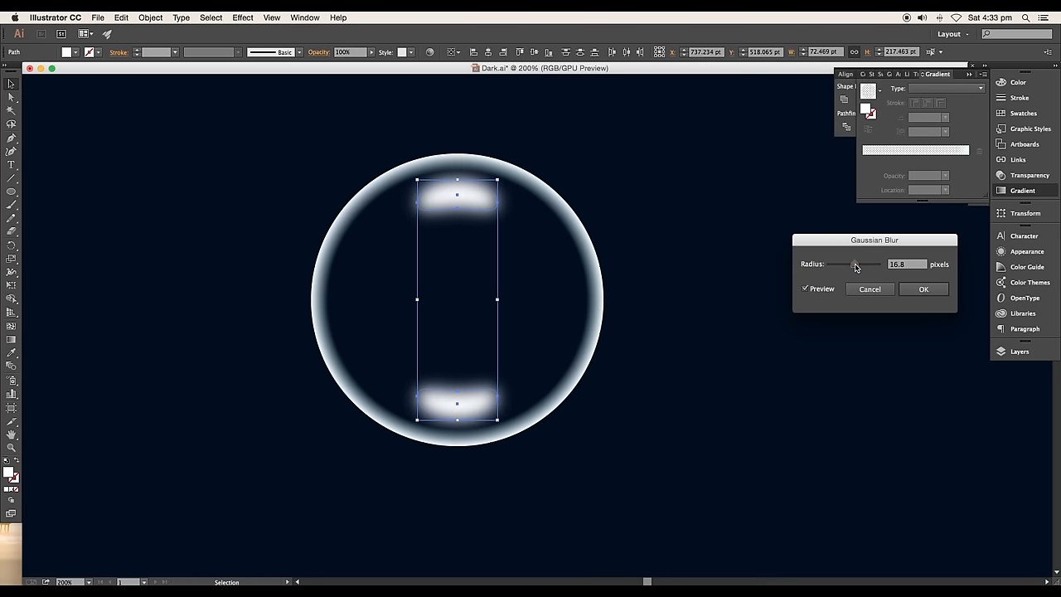
pyautogui.click(923, 289)
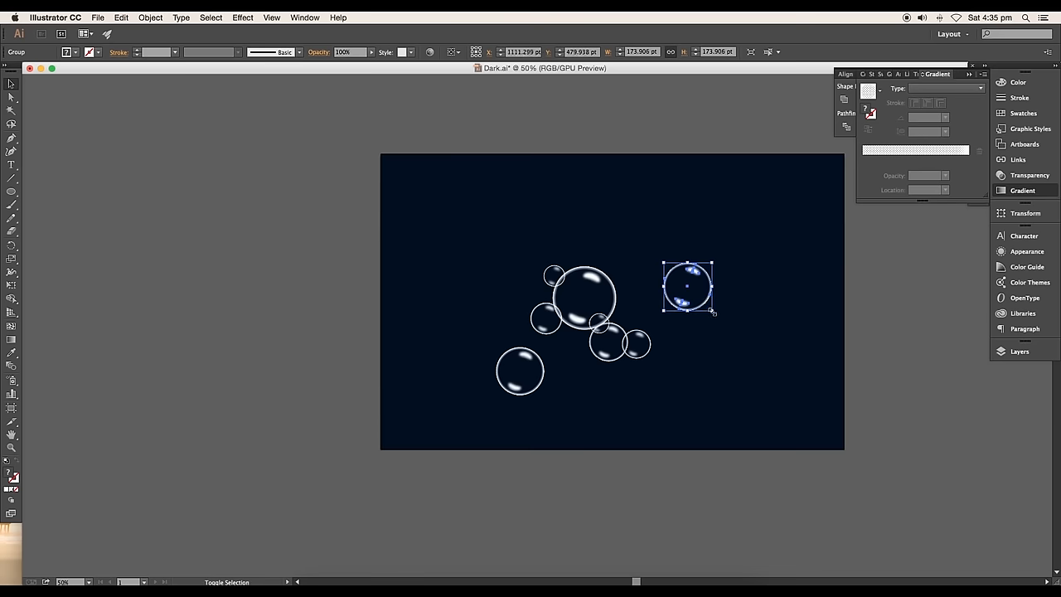
# Step: Scale one duplicated bubble copy to a new size with its bounding box handles
pyautogui.moveTo(688, 288); pyautogui.dragTo(415, 405)
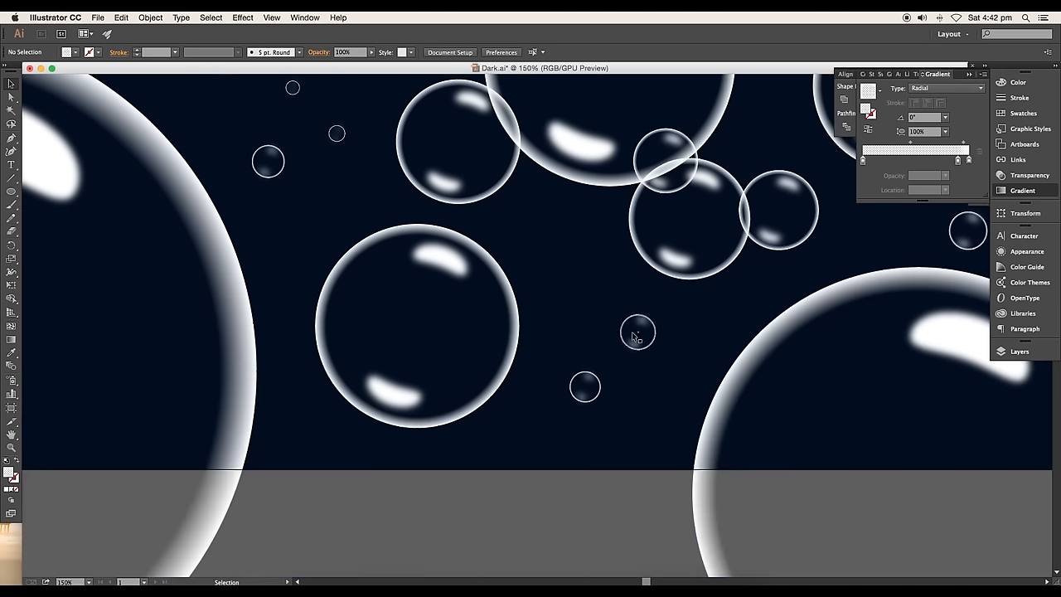
# Step: Reduce the small bubble's Gaussian blur radius to 5 px
pyautogui.click(638, 332)
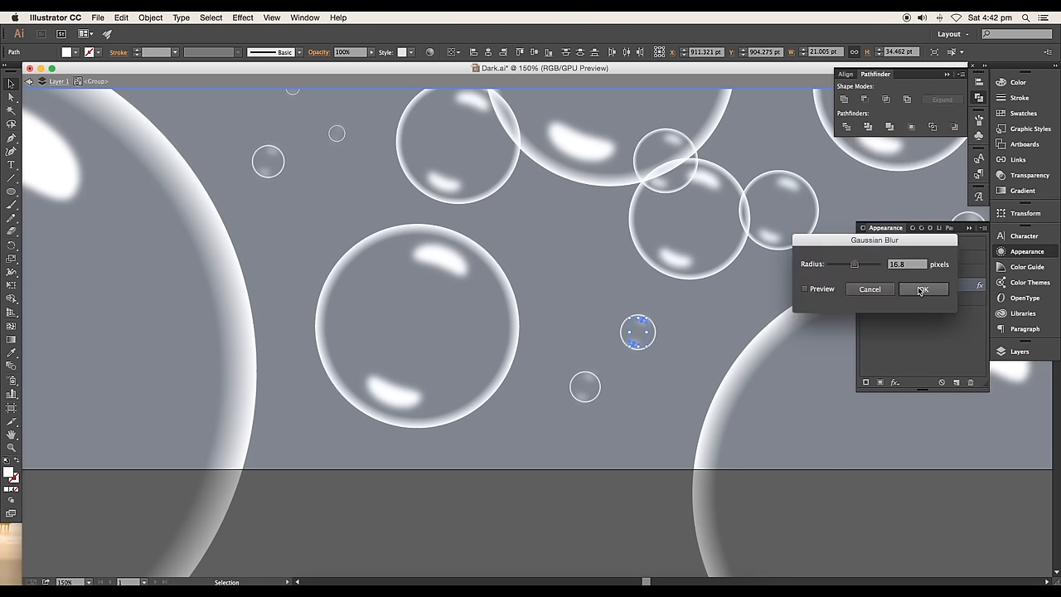
pyautogui.moveTo(856, 263); pyautogui.dragTo(839, 264)
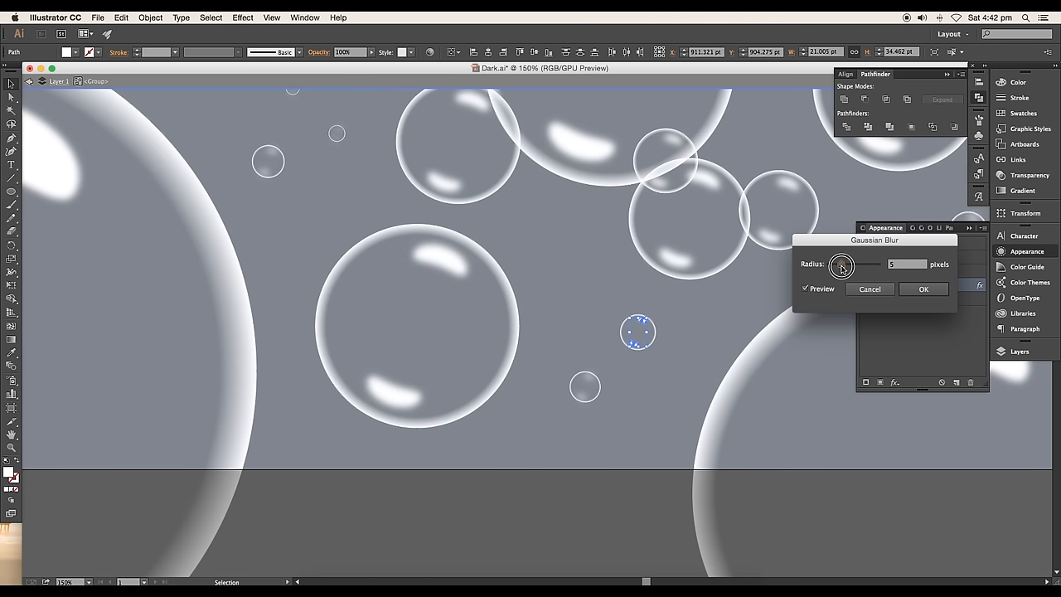
pyautogui.click(923, 288)
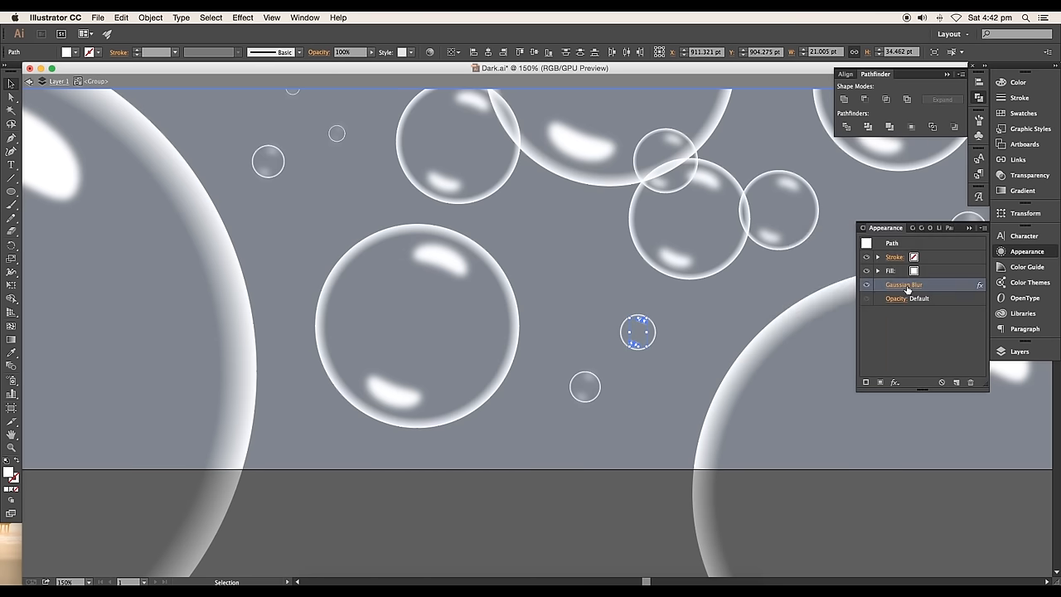
pyautogui.click(588, 379)
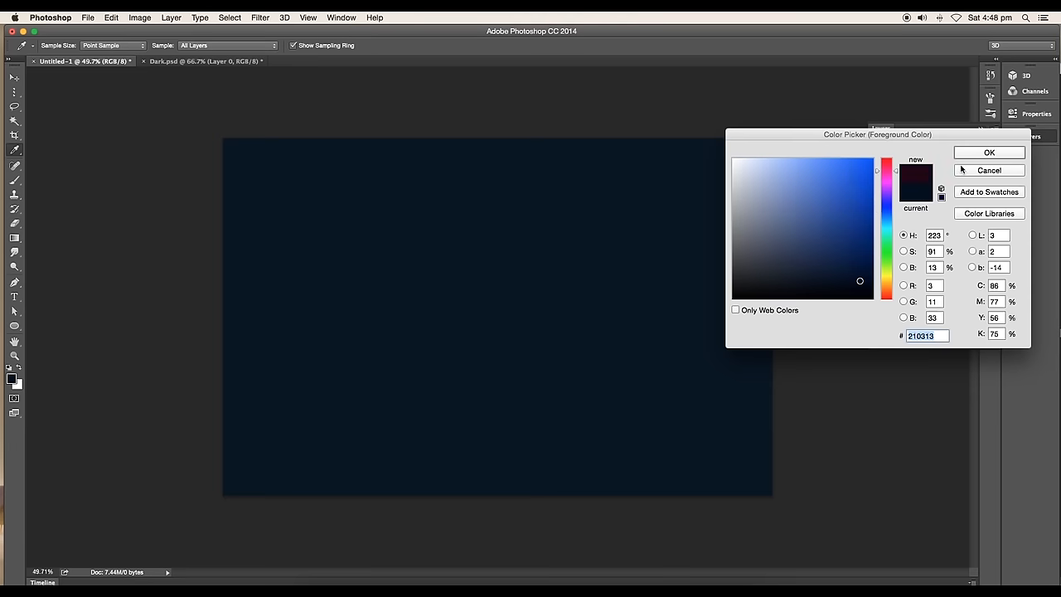
# Step: Accept the #010913 navy background and enlarge the pasted bubble smart object to fill the canvas
pyautogui.click(988, 152)
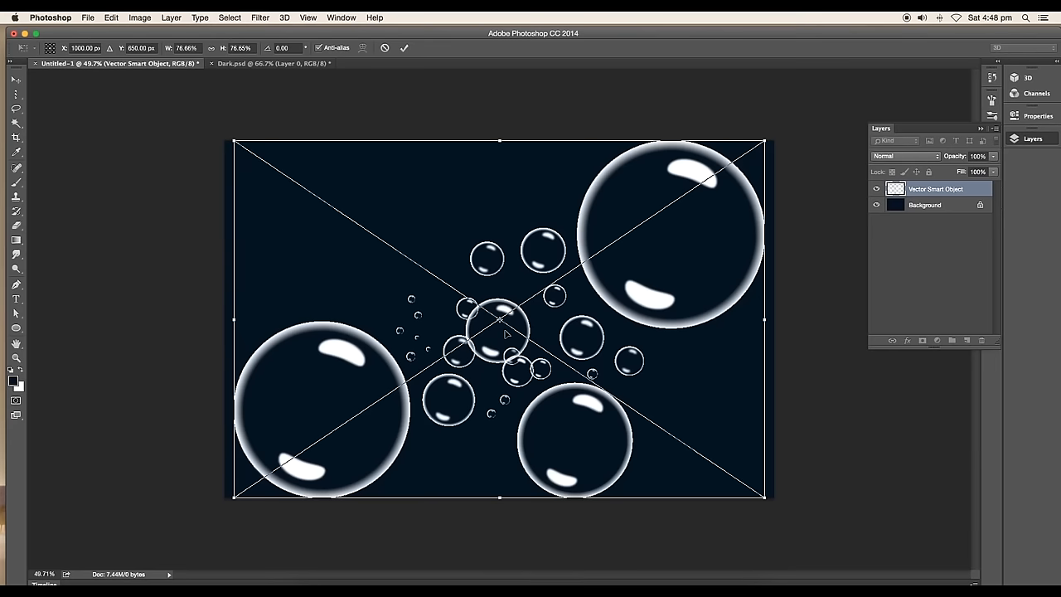
pyautogui.moveTo(764, 497); pyautogui.dragTo(866, 563)
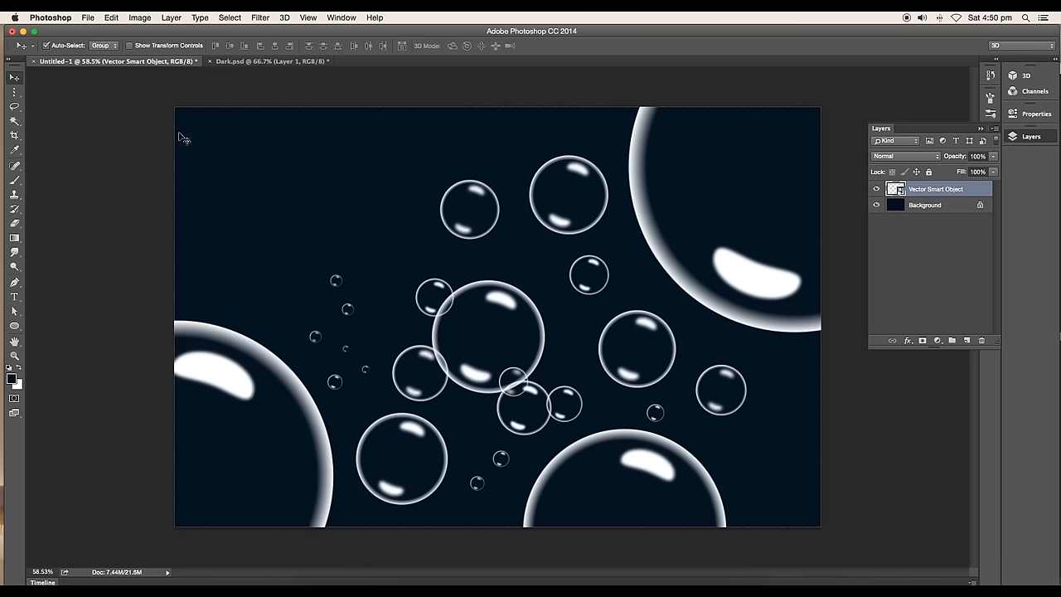
pyautogui.click(260, 16)
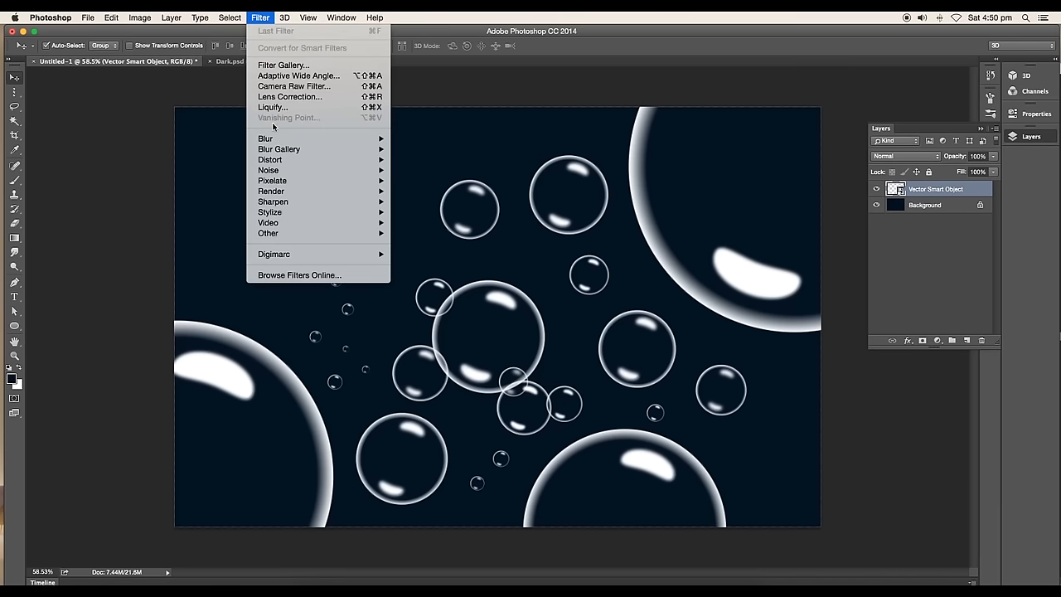
pyautogui.moveTo(278, 149)
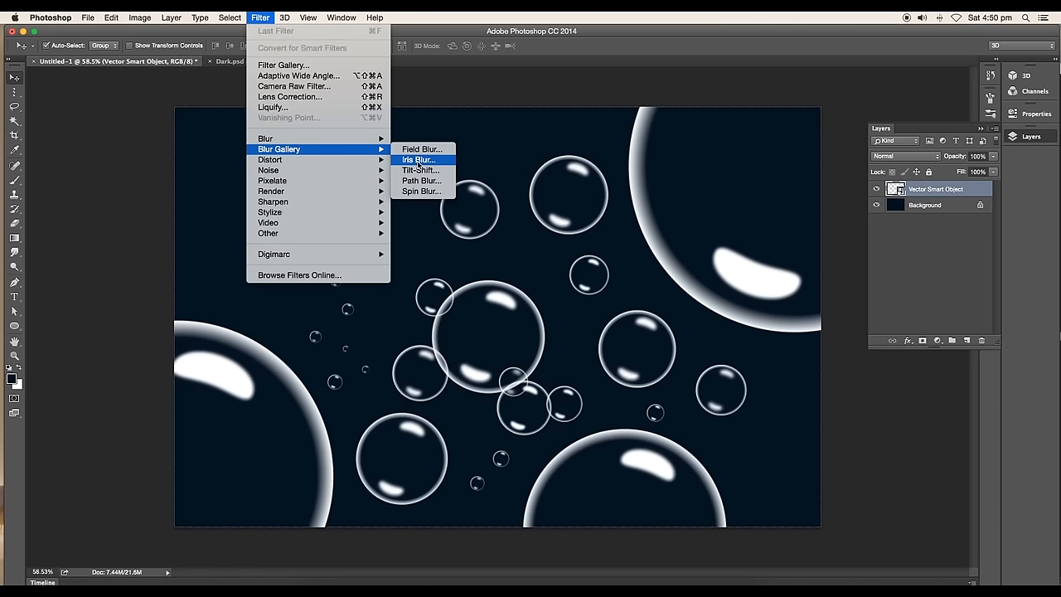
# Step: Apply an Iris Blur with the focus ellipse over the central bubbles and stronger blur outside
pyautogui.click(418, 160)
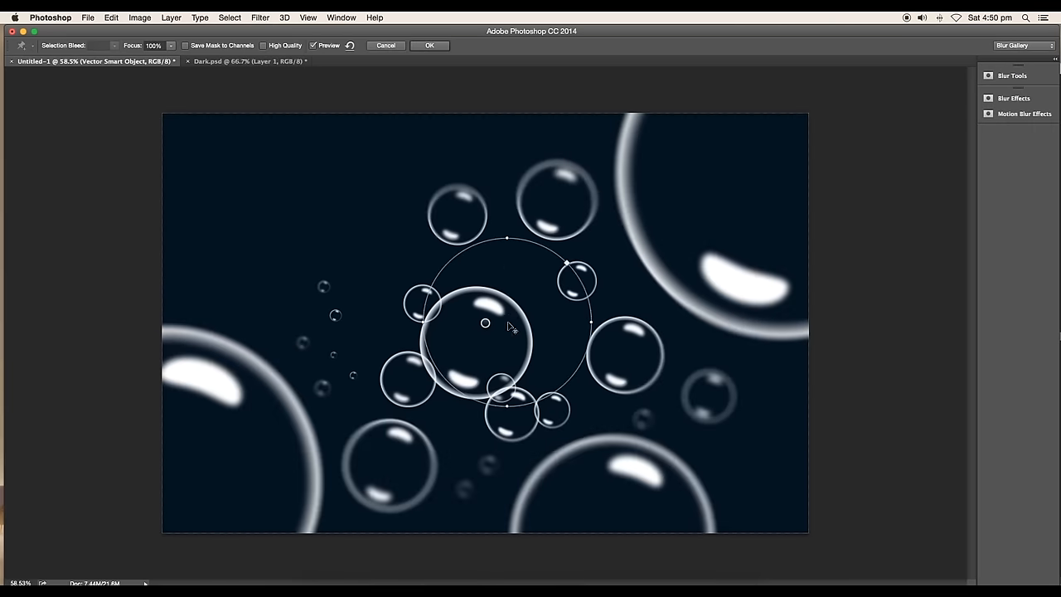
pyautogui.moveTo(506, 324); pyautogui.dragTo(456, 335)
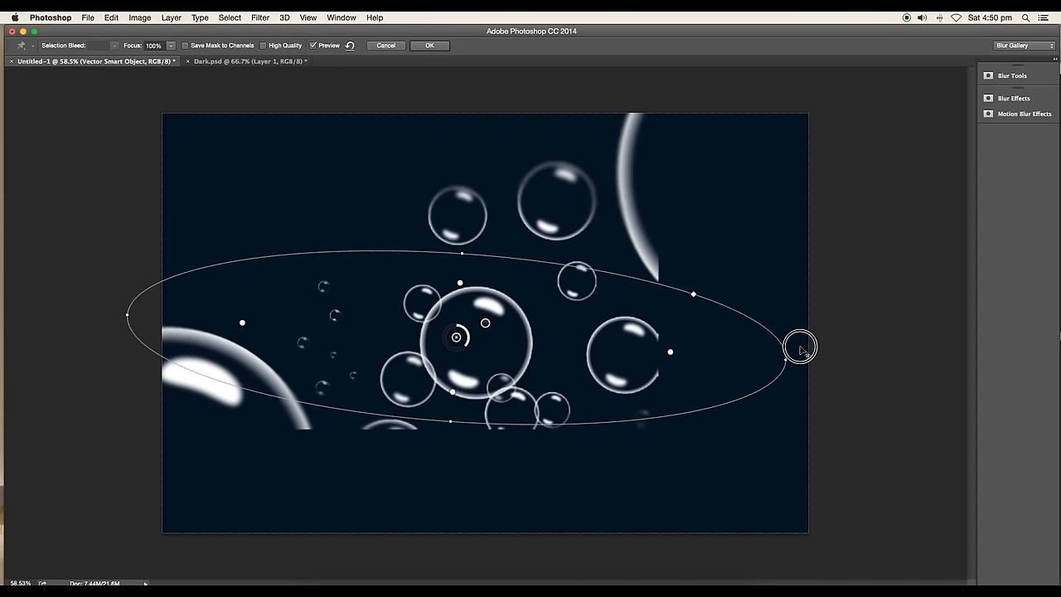
pyautogui.moveTo(799, 347); pyautogui.dragTo(819, 351)
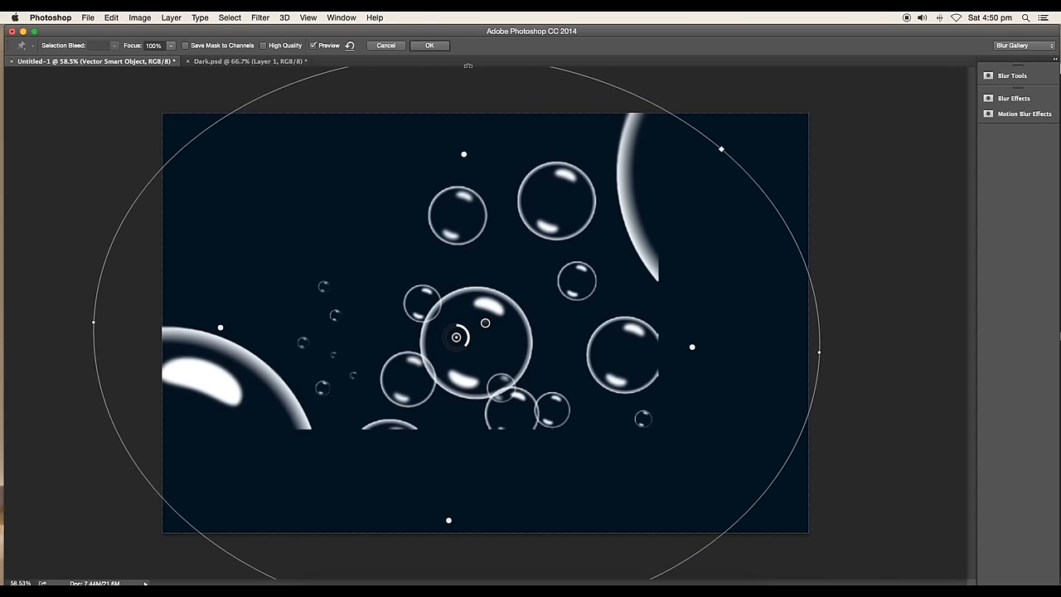
pyautogui.moveTo(456, 339); pyautogui.dragTo(464, 331)
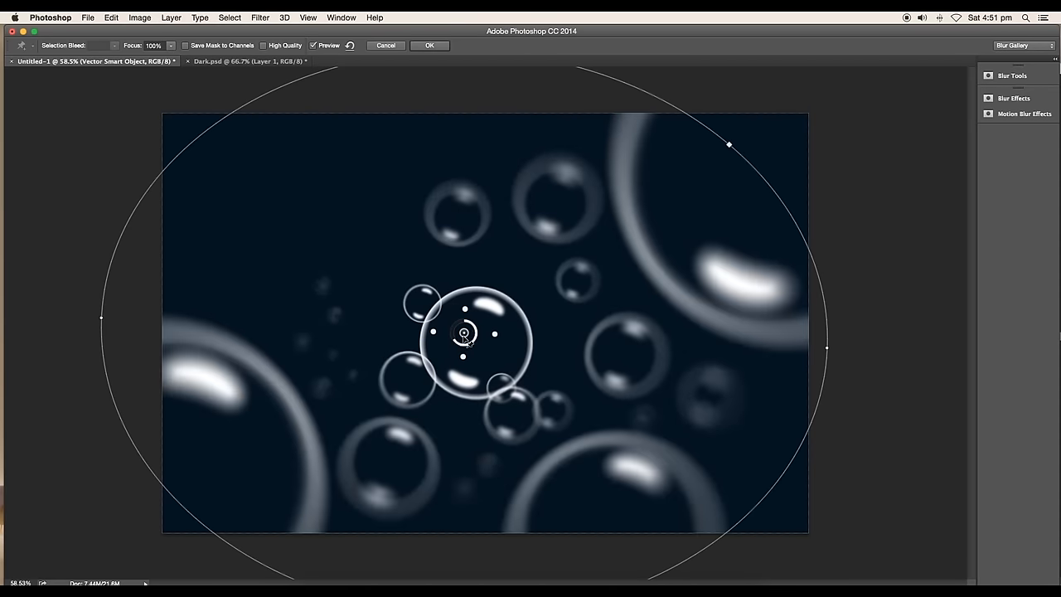
pyautogui.moveTo(464, 333); pyautogui.dragTo(466, 358)
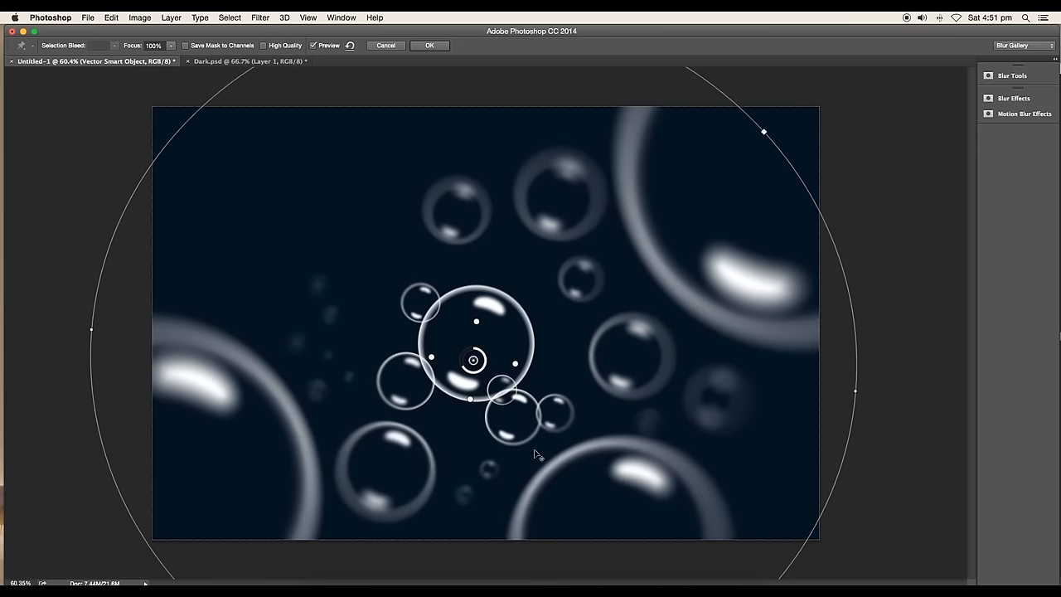
pyautogui.moveTo(617, 91)
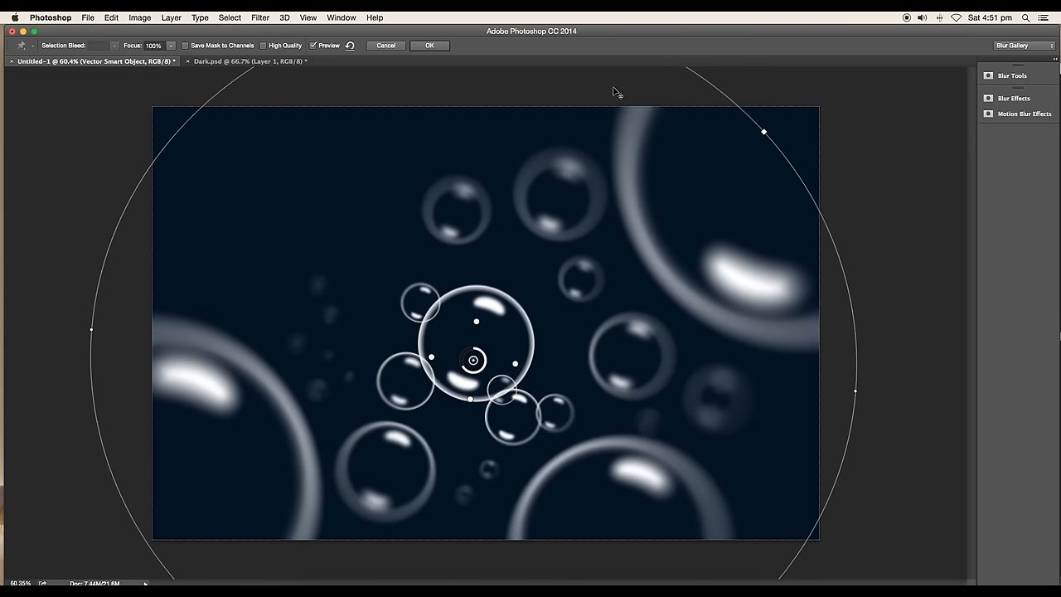
pyautogui.click(427, 45)
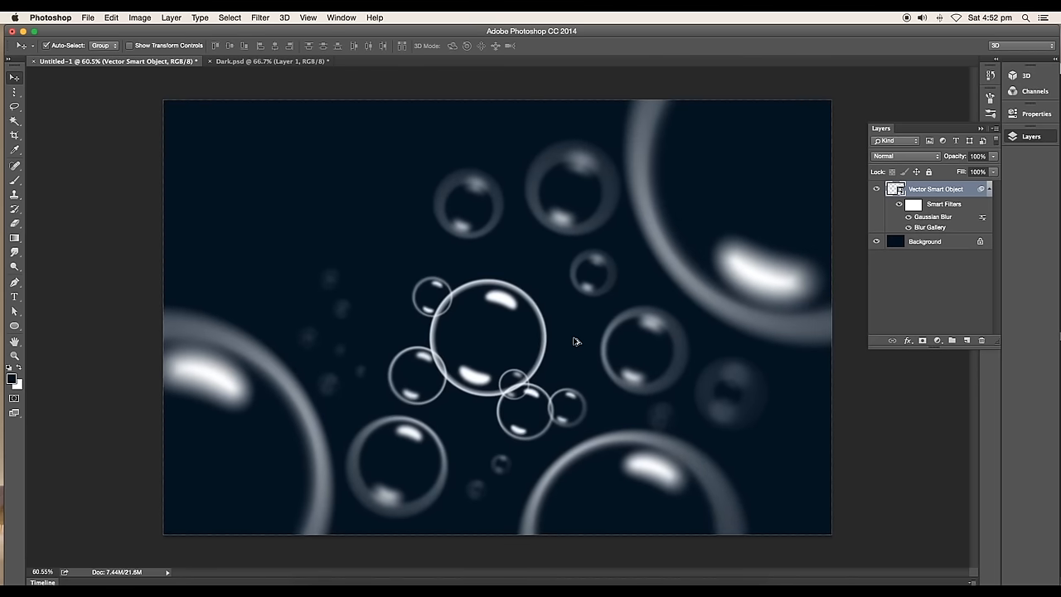
pyautogui.click(935, 189)
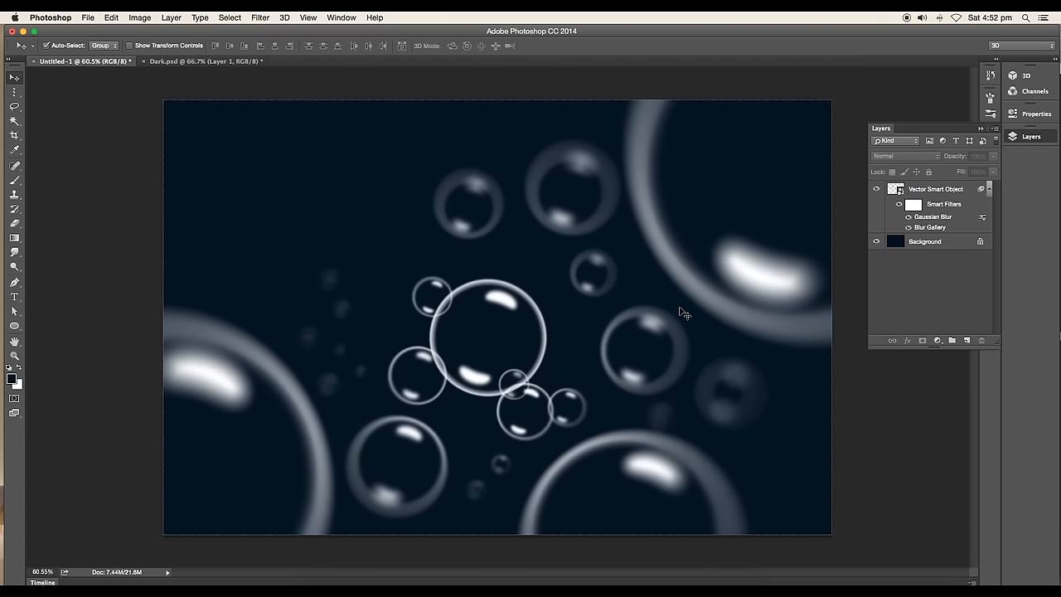
pyautogui.moveTo(938, 342)
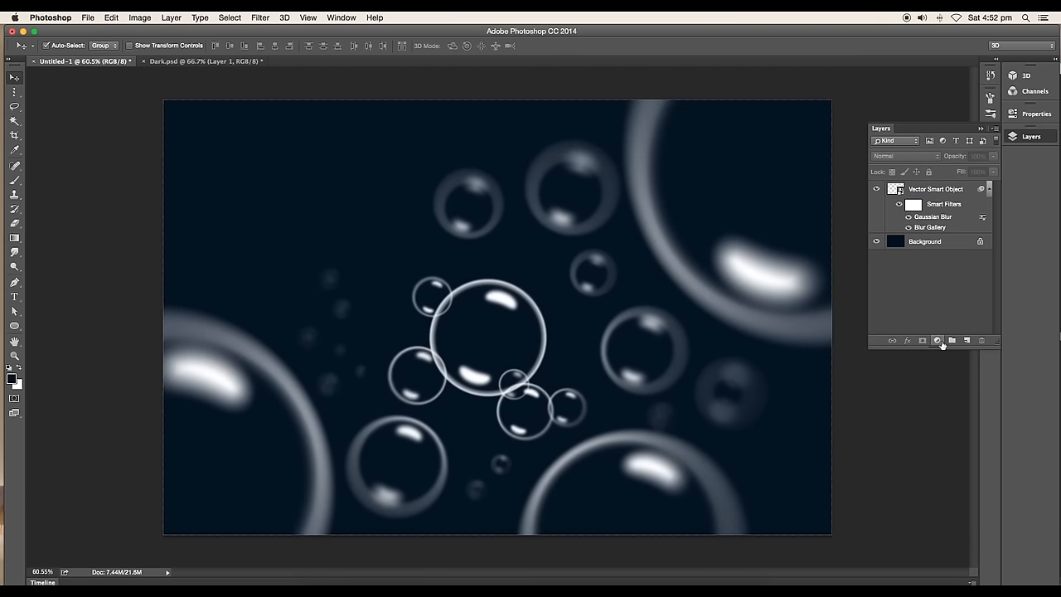
# Step: Add a new layer and paint cloudy patches with a large soft brush in a light blue foreground colour
pyautogui.click(967, 339)
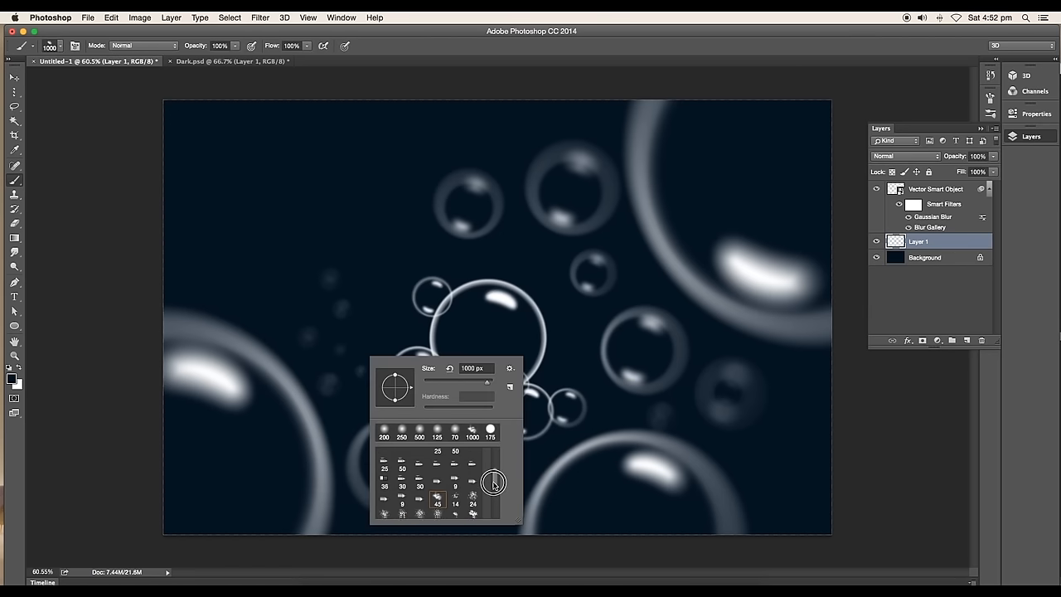
pyautogui.click(438, 497)
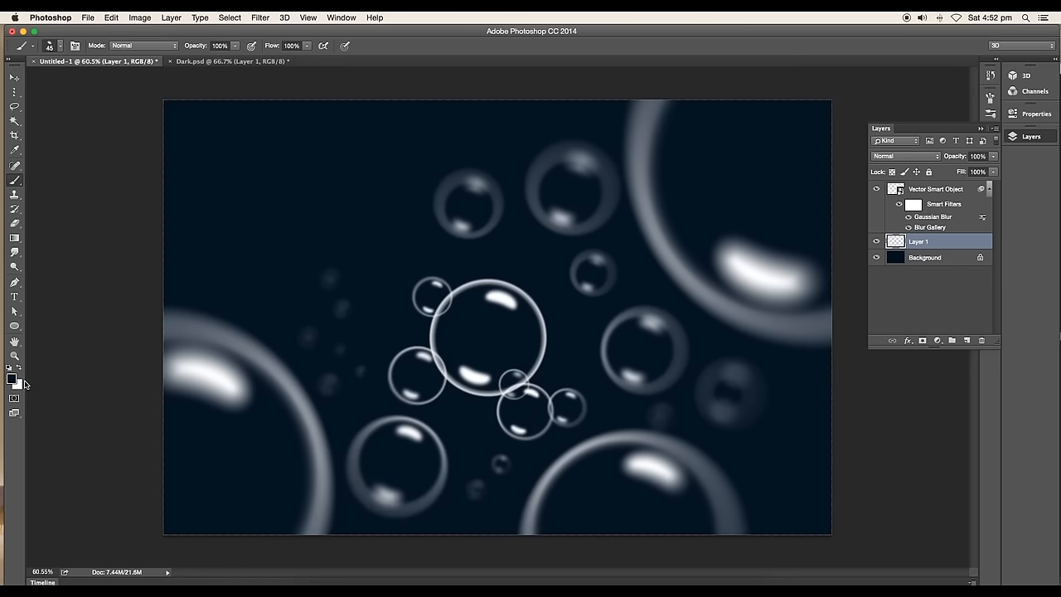
pyautogui.click(15, 150)
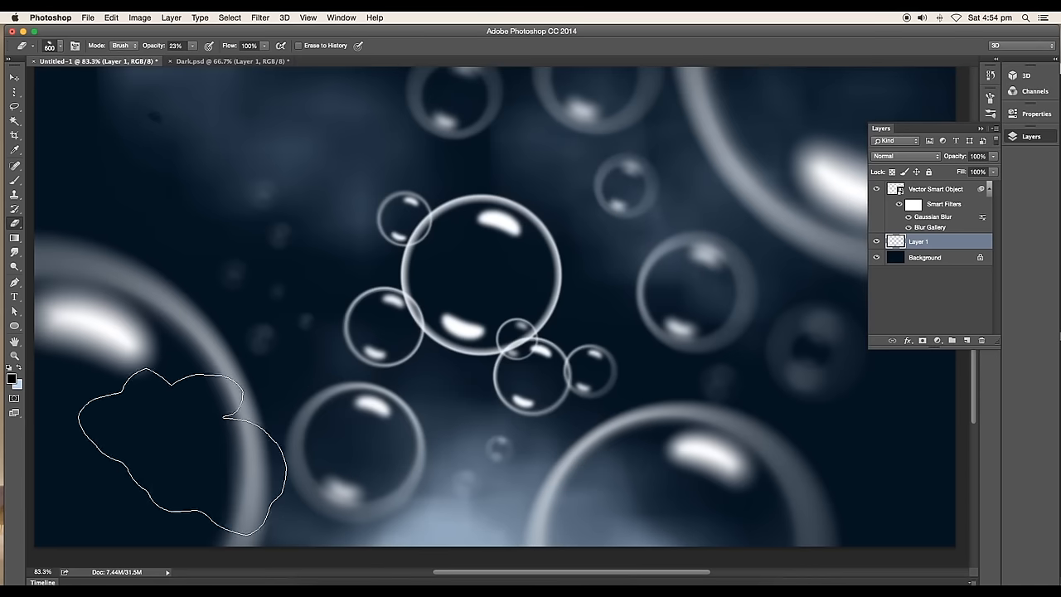
pyautogui.click(10, 378)
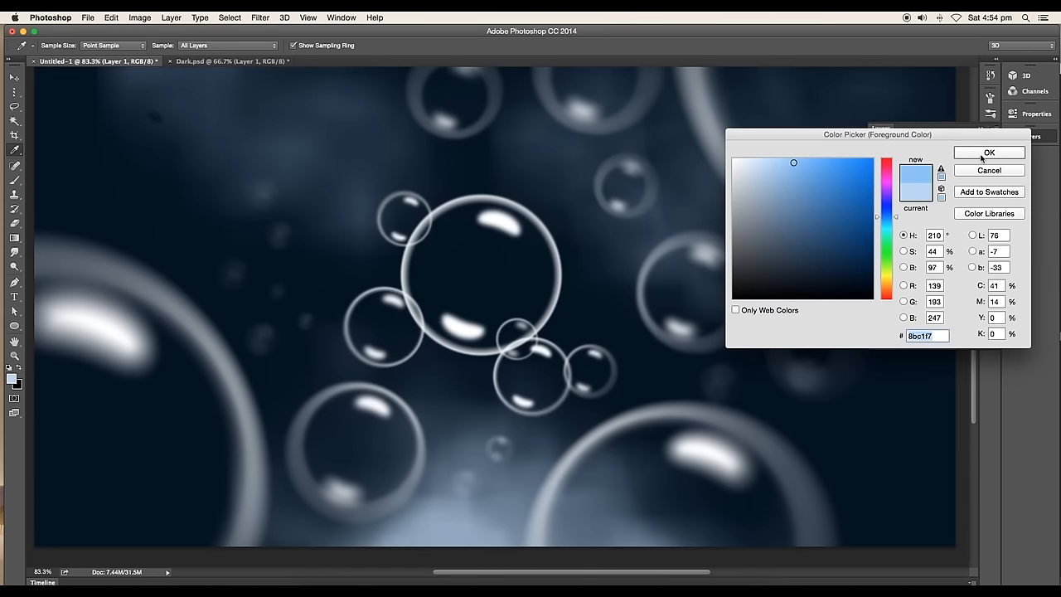
pyautogui.click(988, 152)
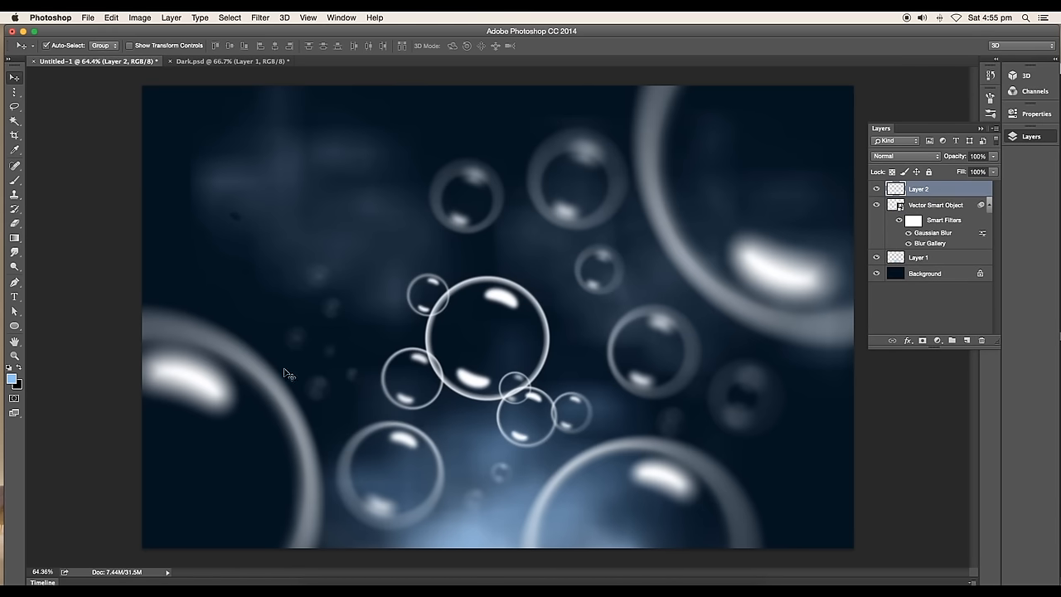
# Step: Set the black layer's blend mode to Overlay and adjust the layer in the Layers panel
pyautogui.click(903, 156)
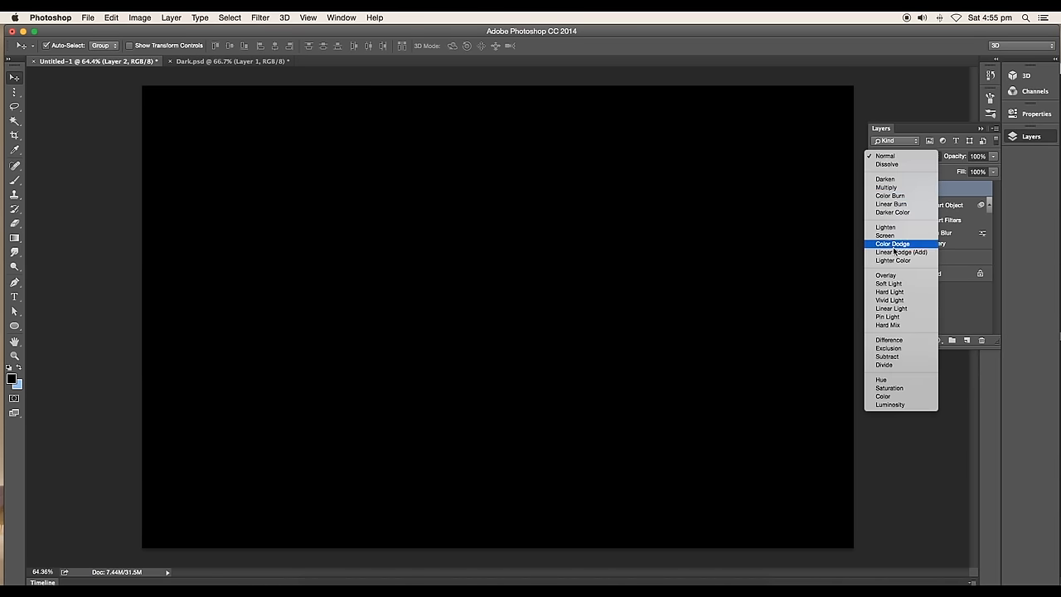
pyautogui.click(885, 275)
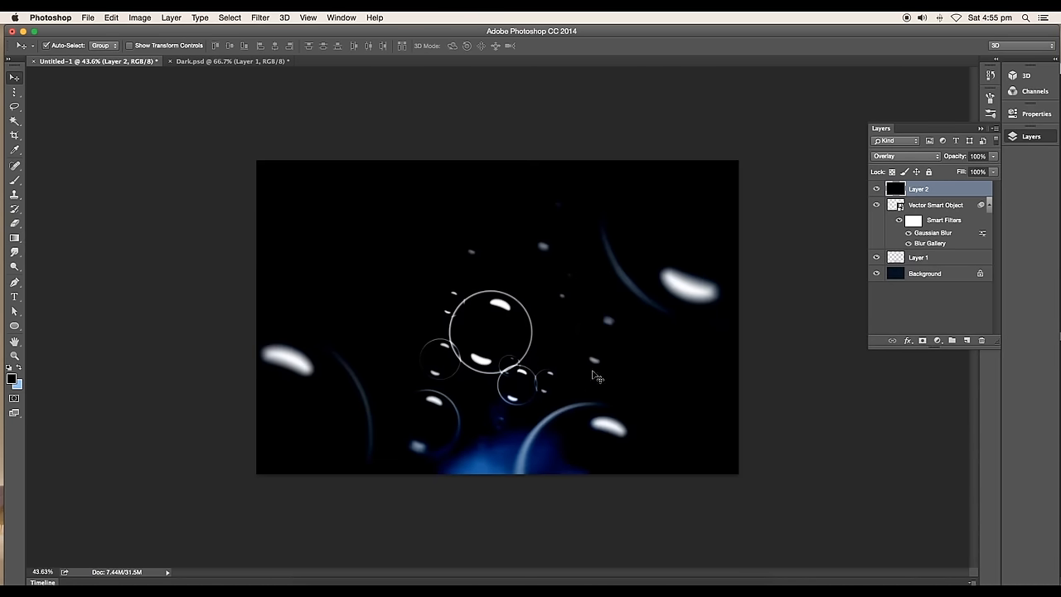
pyautogui.moveTo(988, 171); pyautogui.dragTo(965, 171)
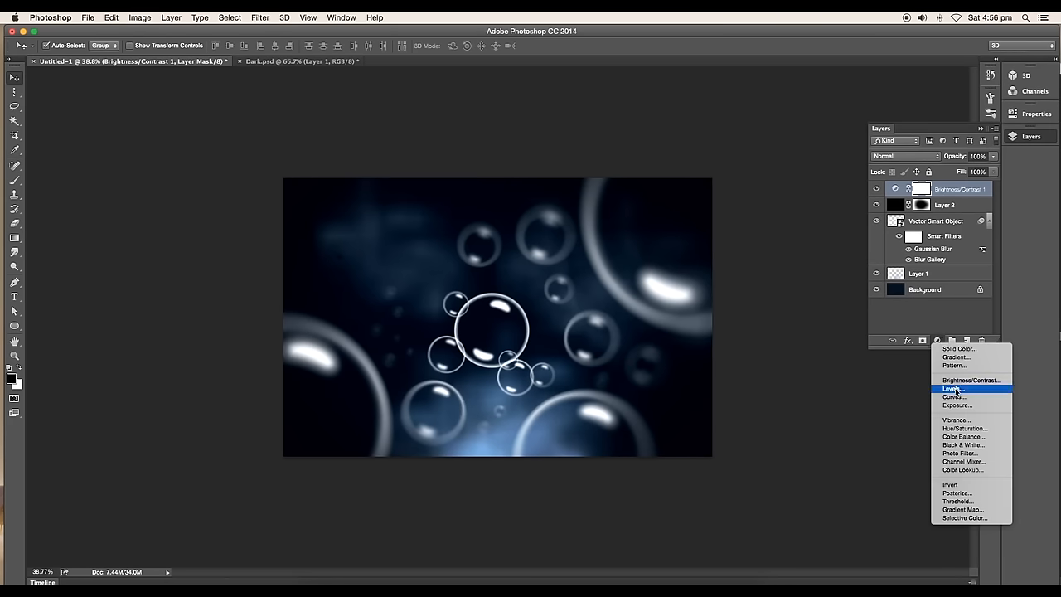
# Step: Add a Hue/Saturation adjustment layer with raised Saturation to deepen the blue tint
pyautogui.click(965, 427)
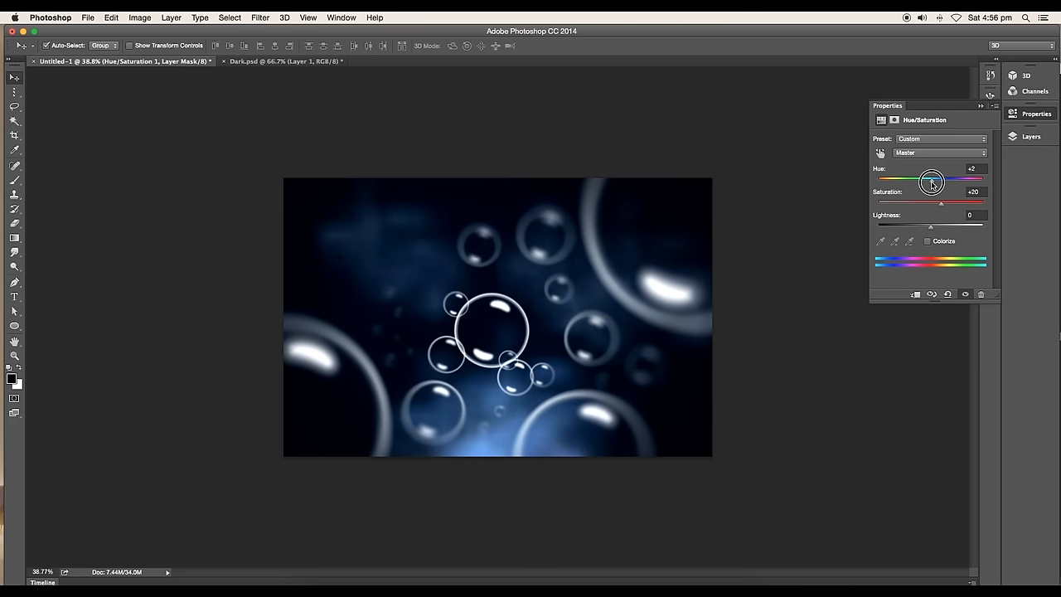
pyautogui.moveTo(932, 179); pyautogui.dragTo(930, 181)
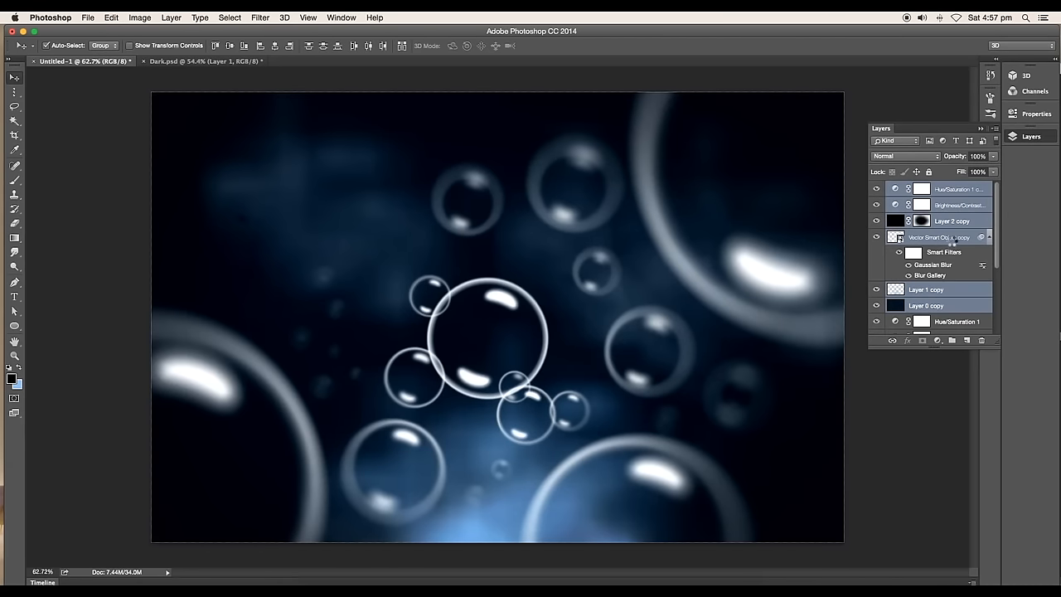
# Step: Merge the duplicated layer copies into a single layer via the context menu
pyautogui.rightClick(951, 239)
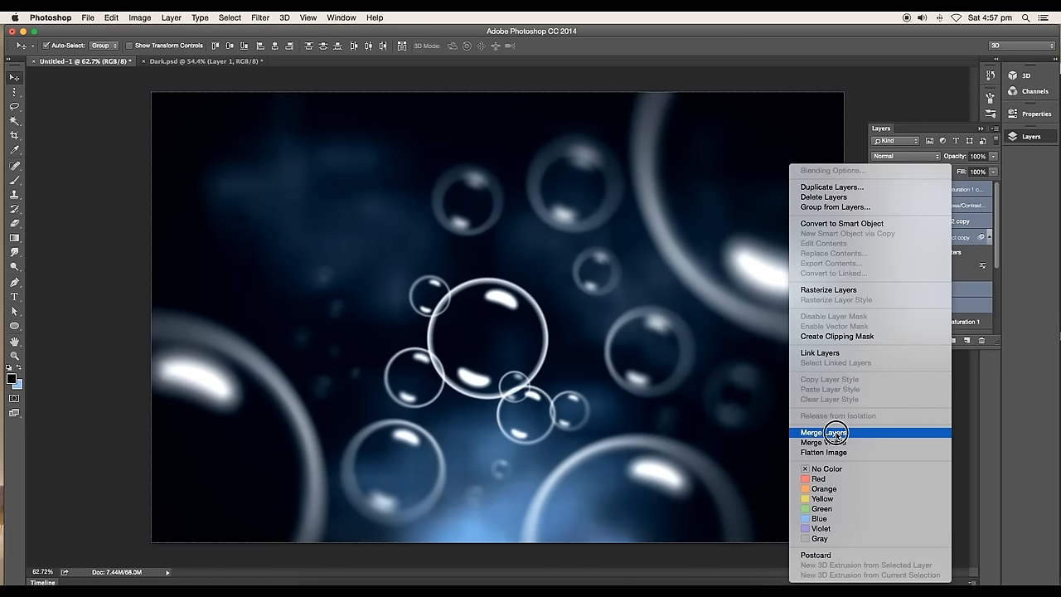
pyautogui.click(823, 431)
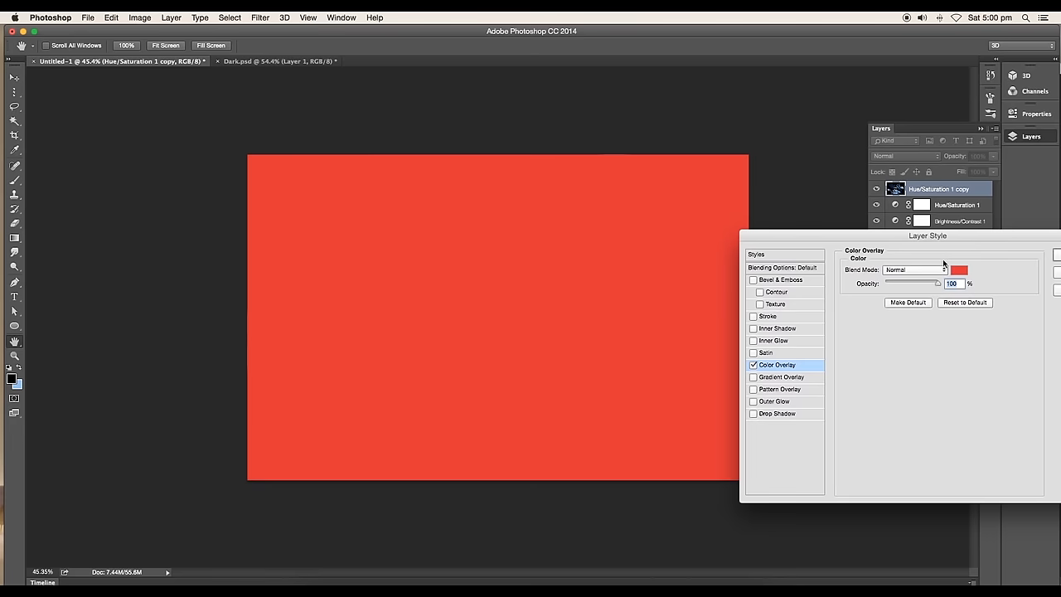
# Step: Make the colour overlay a faint low-opacity blue and add a Brightness/Contrast adjustment above it
pyautogui.click(958, 270)
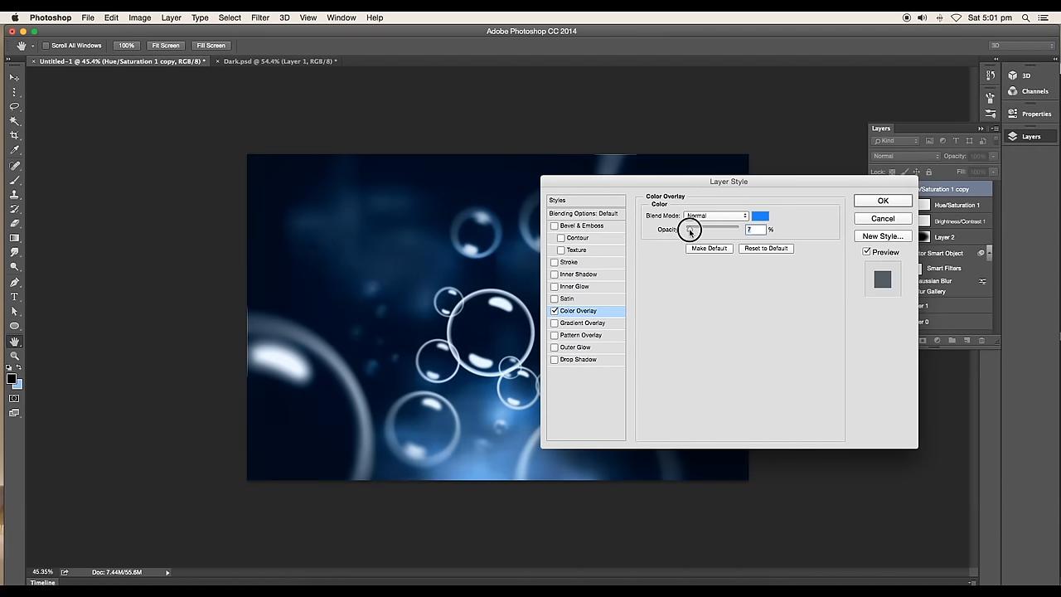
pyautogui.moveTo(690, 229); pyautogui.dragTo(696, 229)
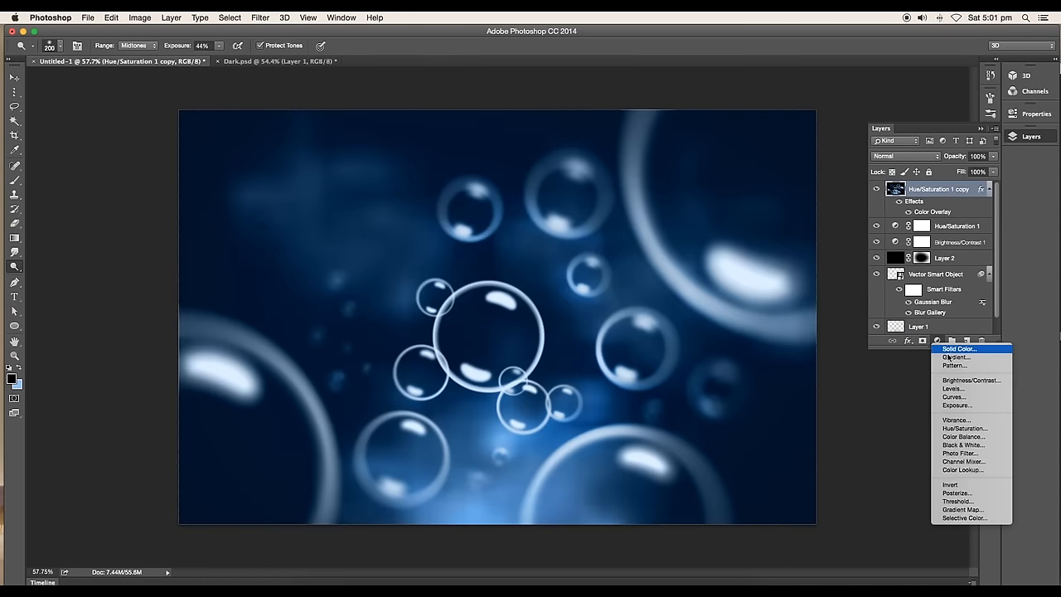
pyautogui.click(971, 379)
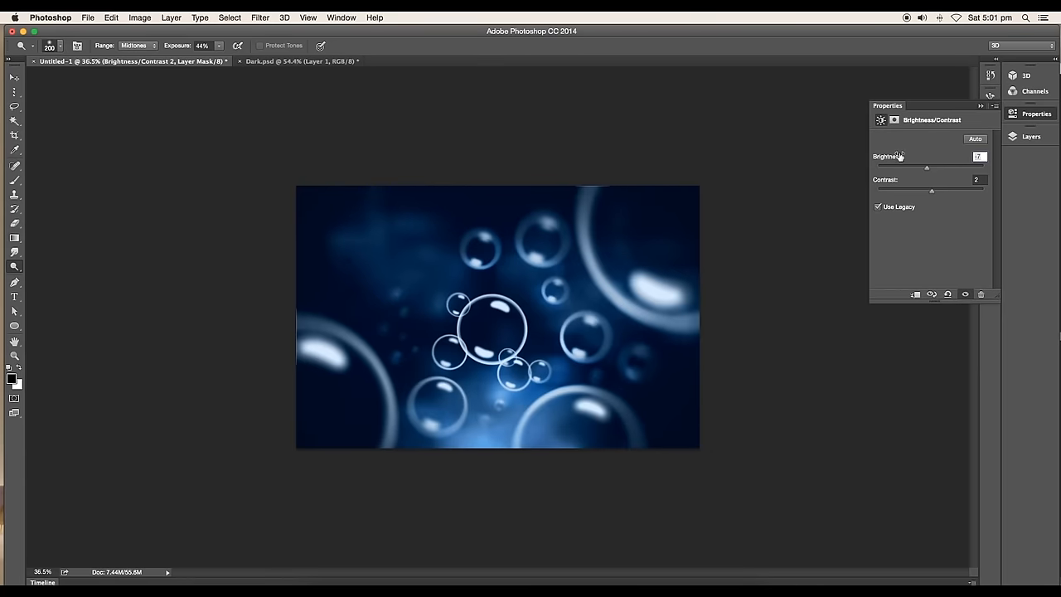
pyautogui.click(13, 78)
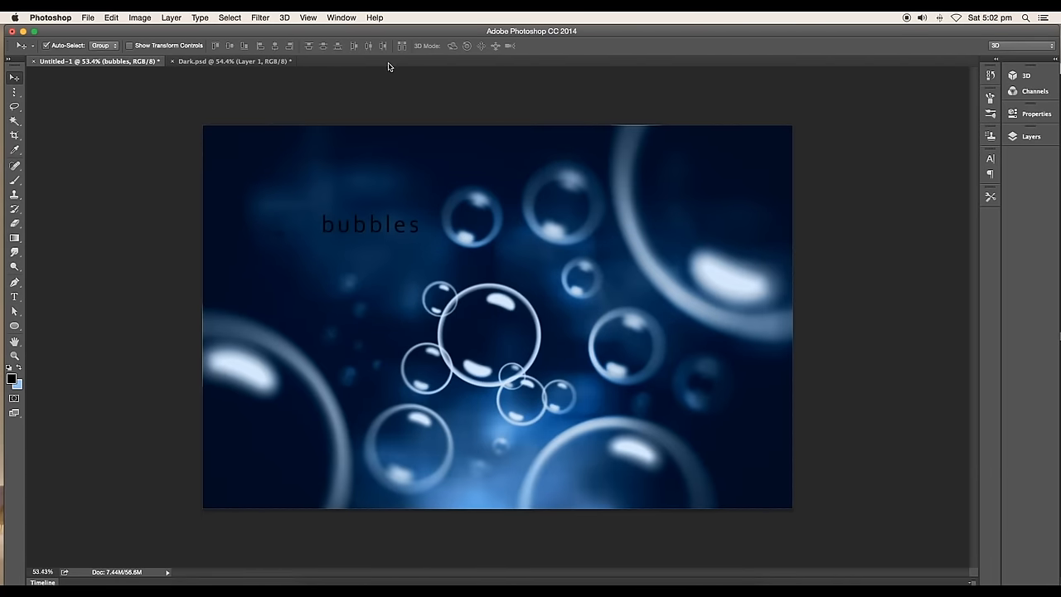
# Step: Give the white 'bubbles' title a small soft Outer Glow layer style
pyautogui.click(13, 296)
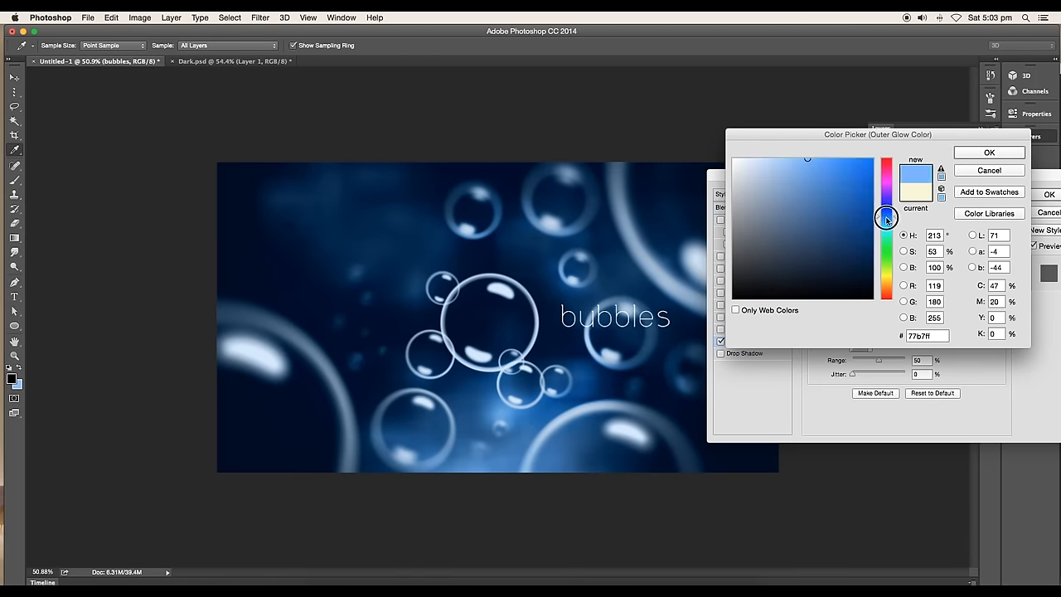
pyautogui.click(988, 152)
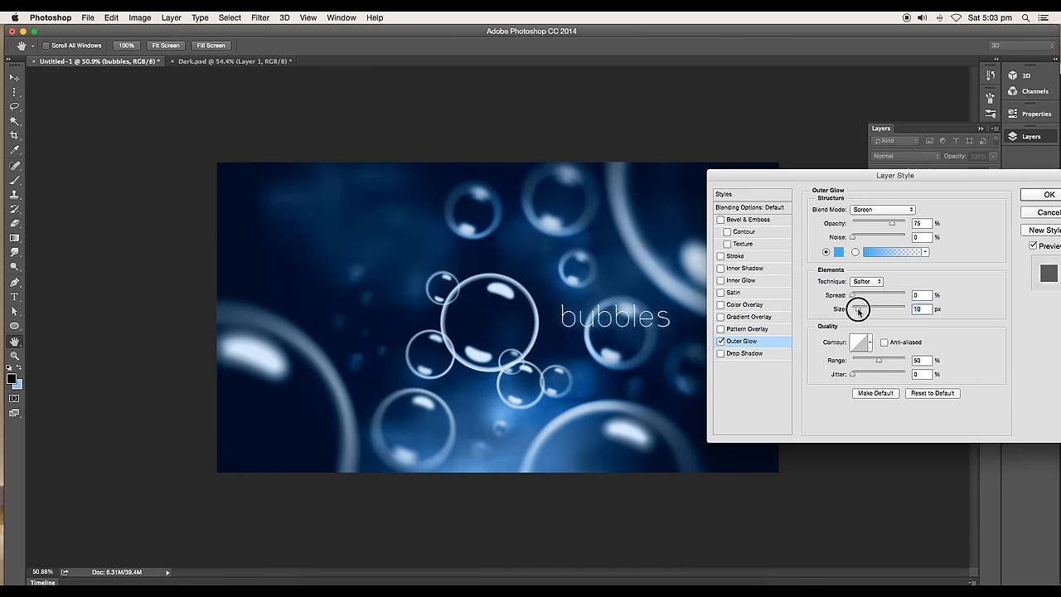
pyautogui.moveTo(858, 308); pyautogui.dragTo(852, 308)
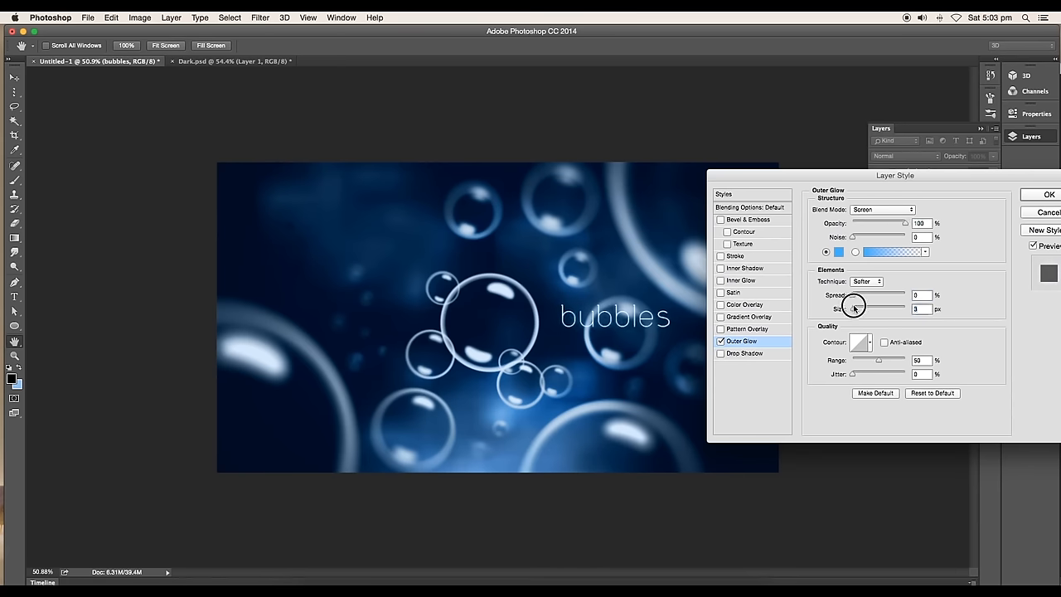
pyautogui.click(1047, 194)
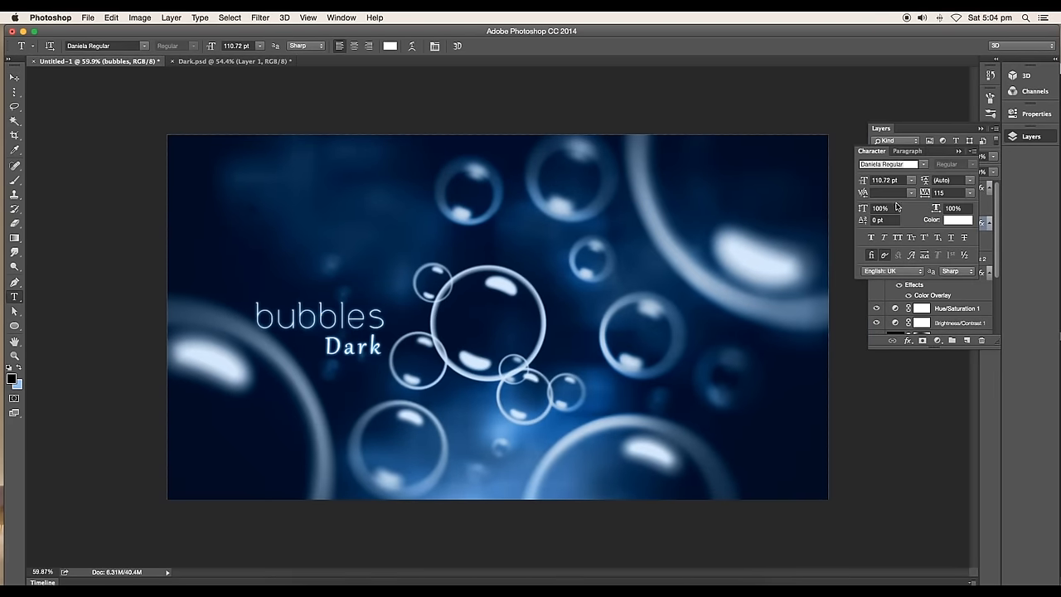
# Step: Add the 'Dark' subtitle below and apply the same Outer Glow to it
pyautogui.click(13, 78)
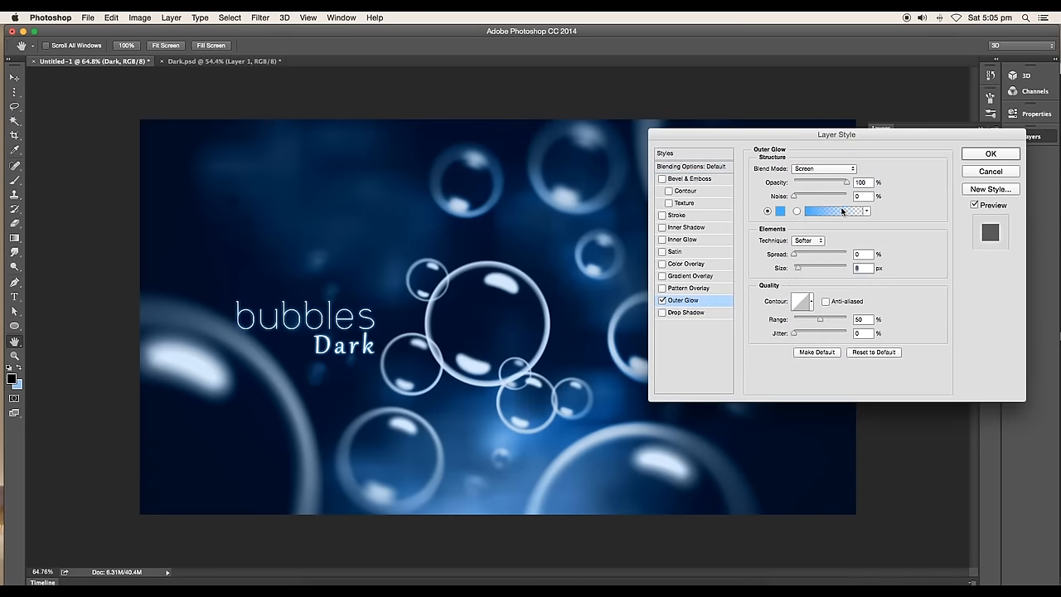
pyautogui.click(990, 153)
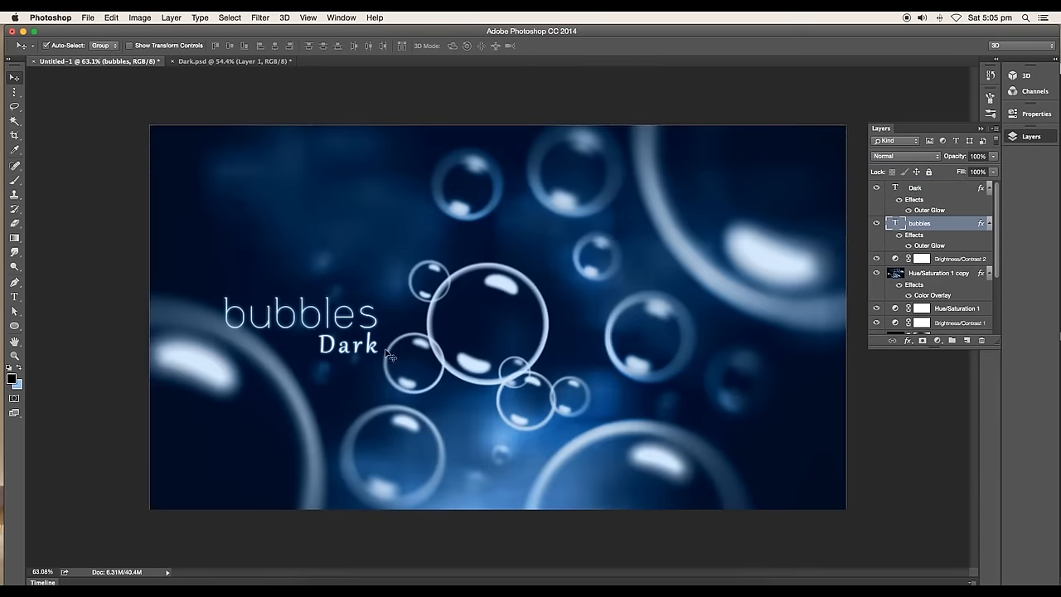